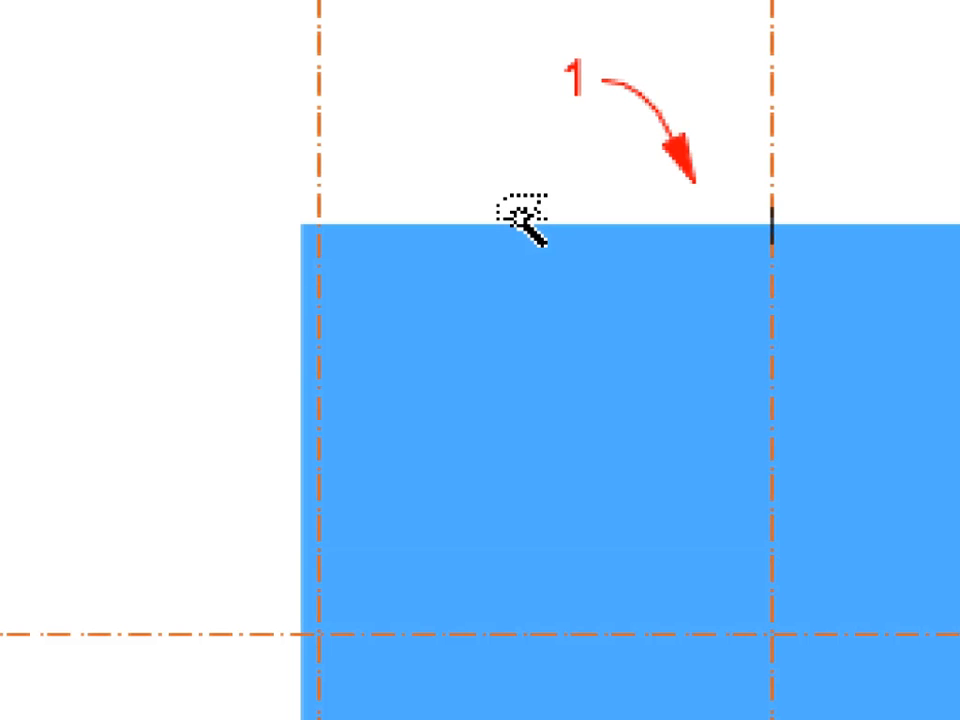
Expand the 2.3 Creating Exterior Walls folder under Chapter 02 in the View Map
left_click(520, 225)
type("1277")
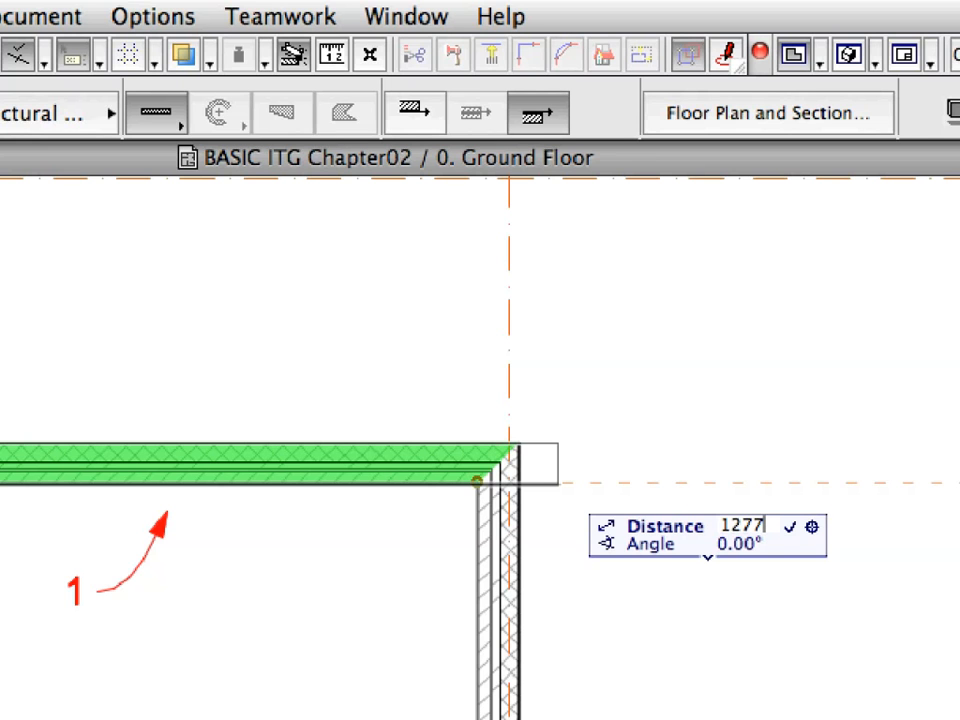
type("0")
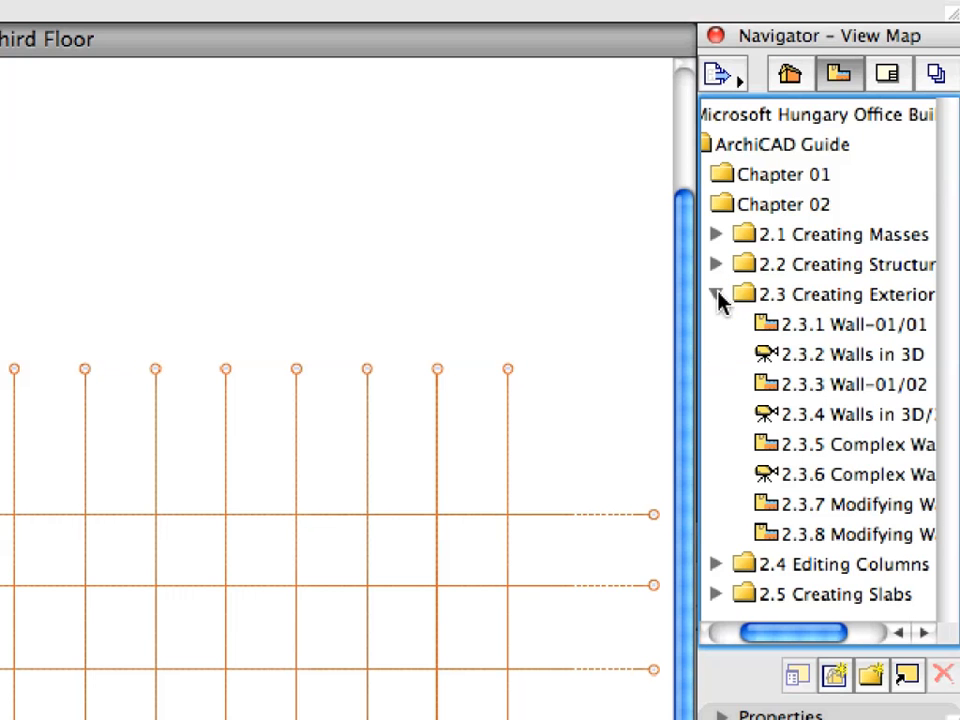
Open the 2.3.1 Wall-01/01 saved view showing the blue building mass
left_click(850, 324)
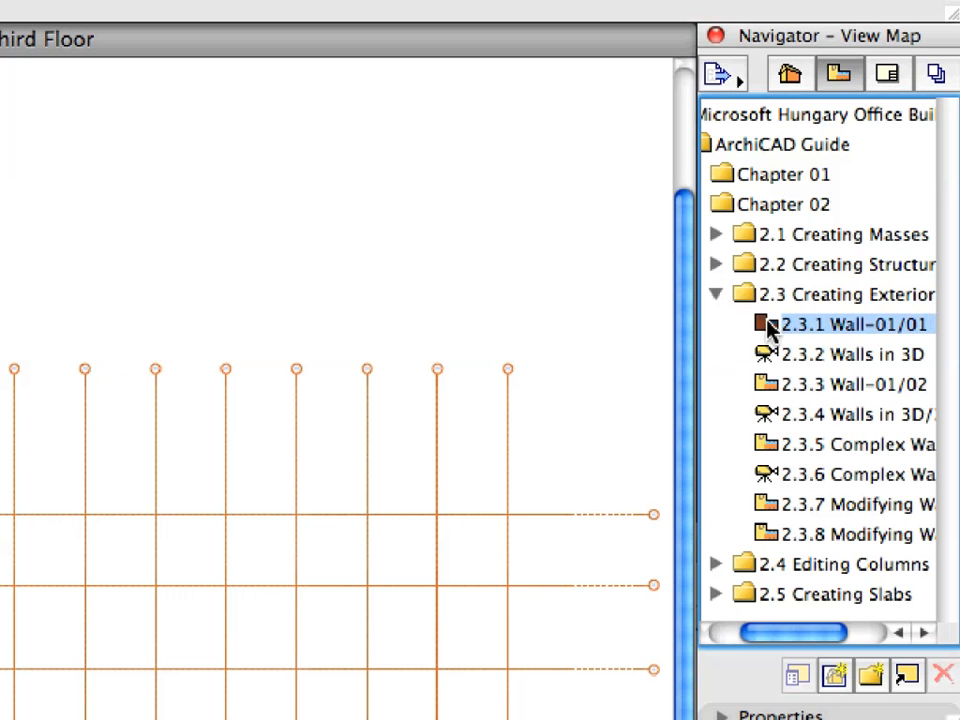
double_click(850, 324)
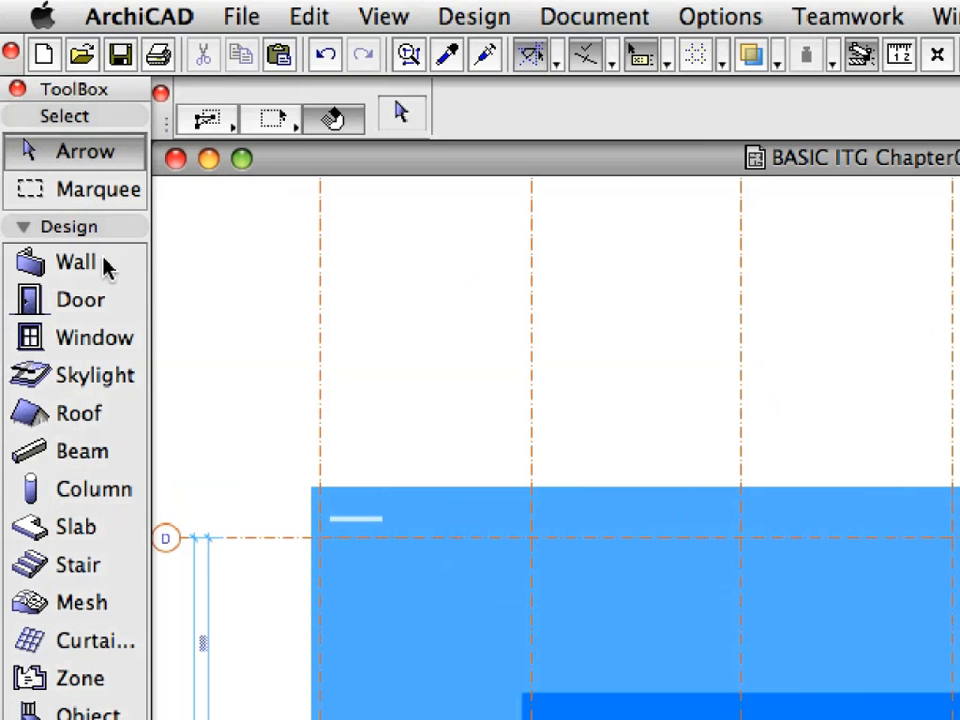
Select the Wall tool and apply the Wall-01 favorite preset
left_click(75, 261)
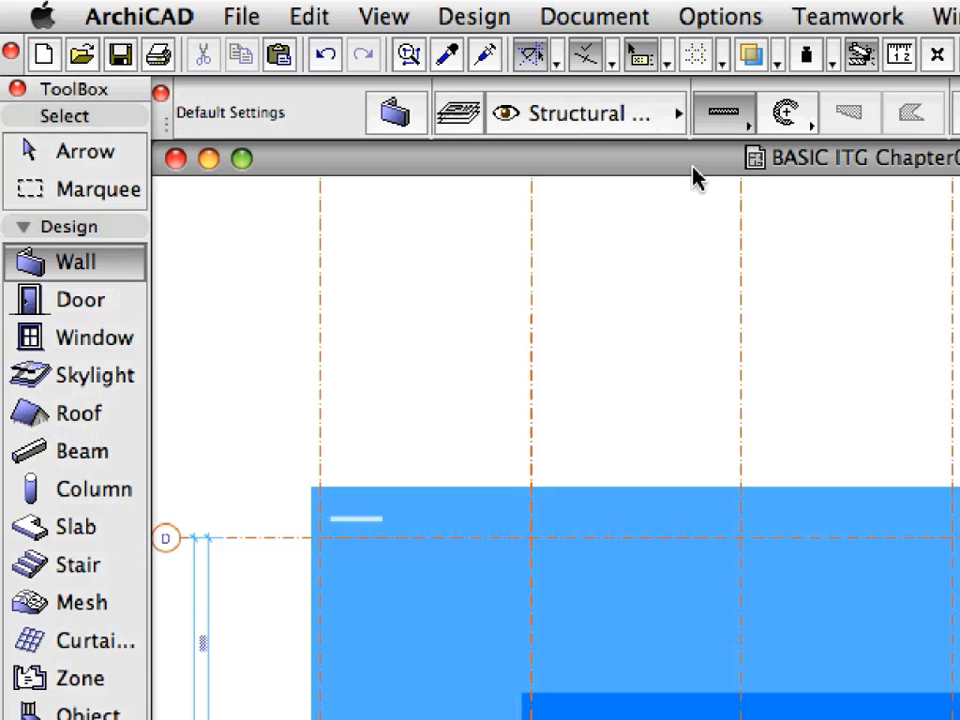
mouse_move(725, 115)
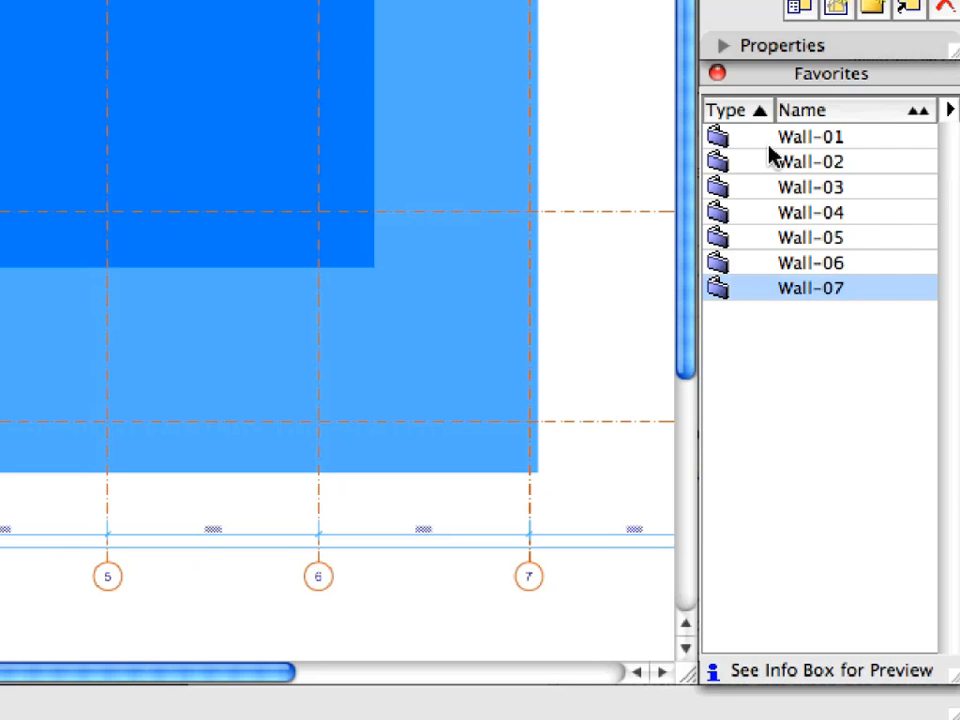
left_click(810, 137)
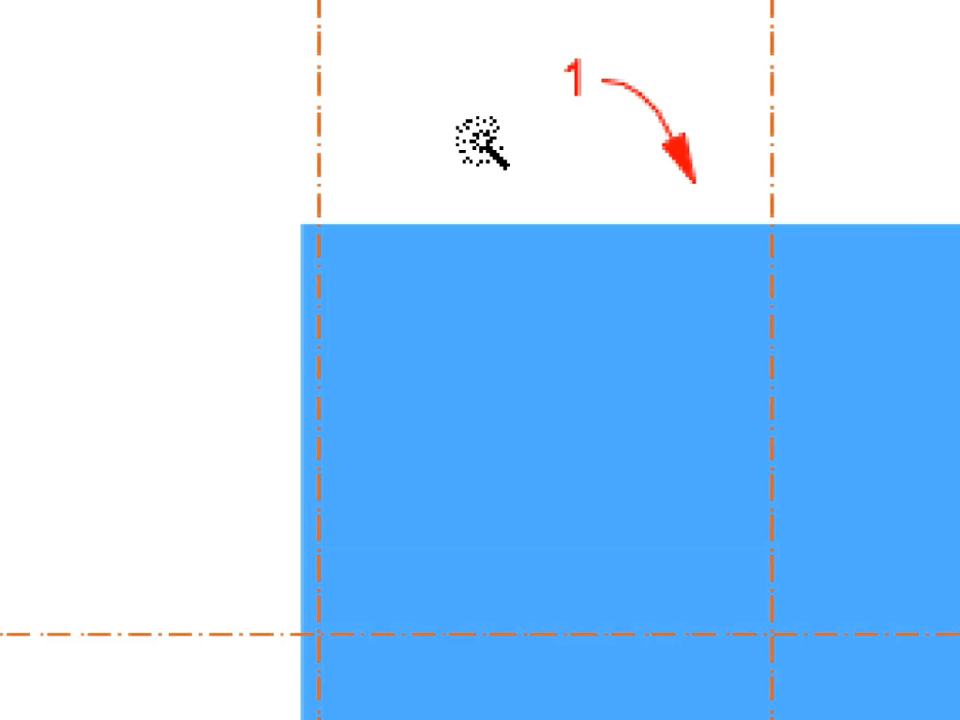
mouse_move(515, 210)
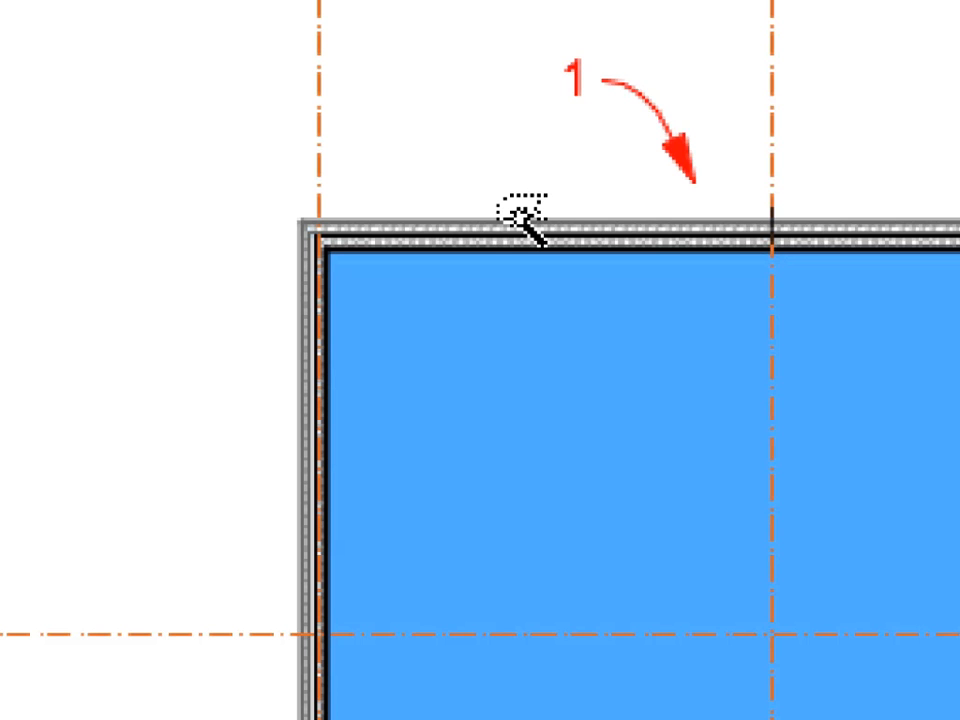
mouse_move(472, 152)
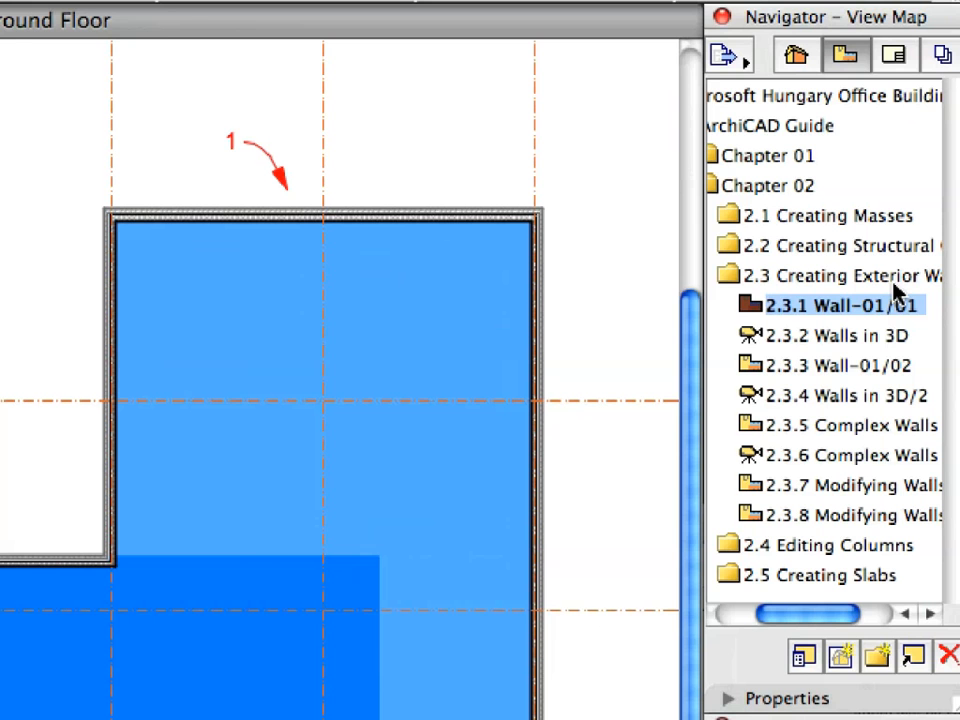
Open the 2.3.2 Walls in 3D saved view to see the new walls
left_click(837, 335)
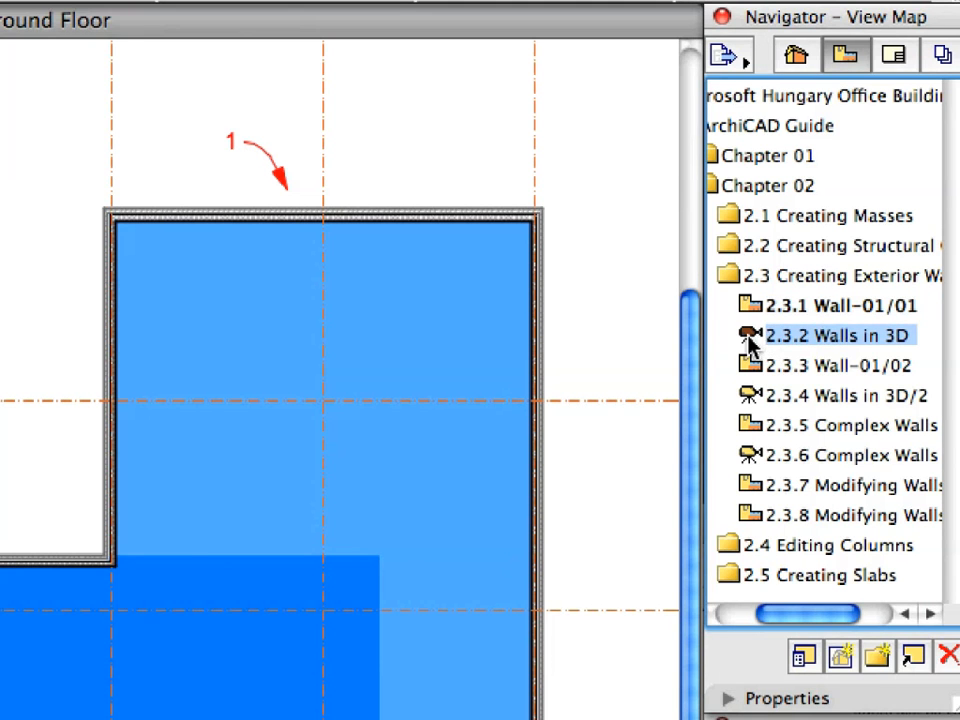
double_click(838, 335)
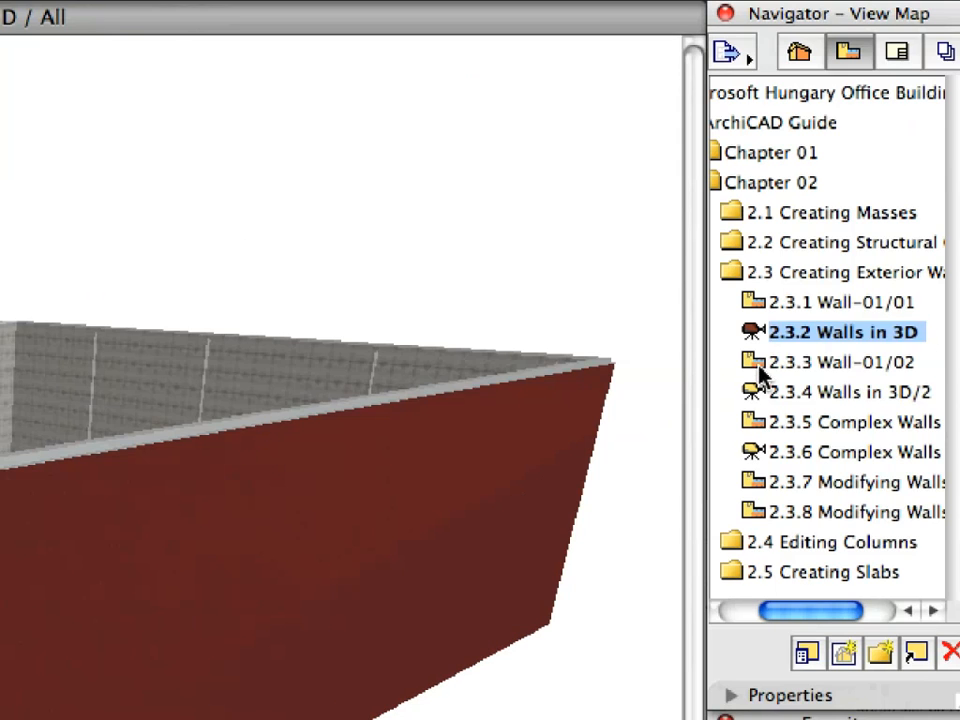
Open the 2.3.3 Wall-01/02 saved view of the floor plan
double_click(840, 361)
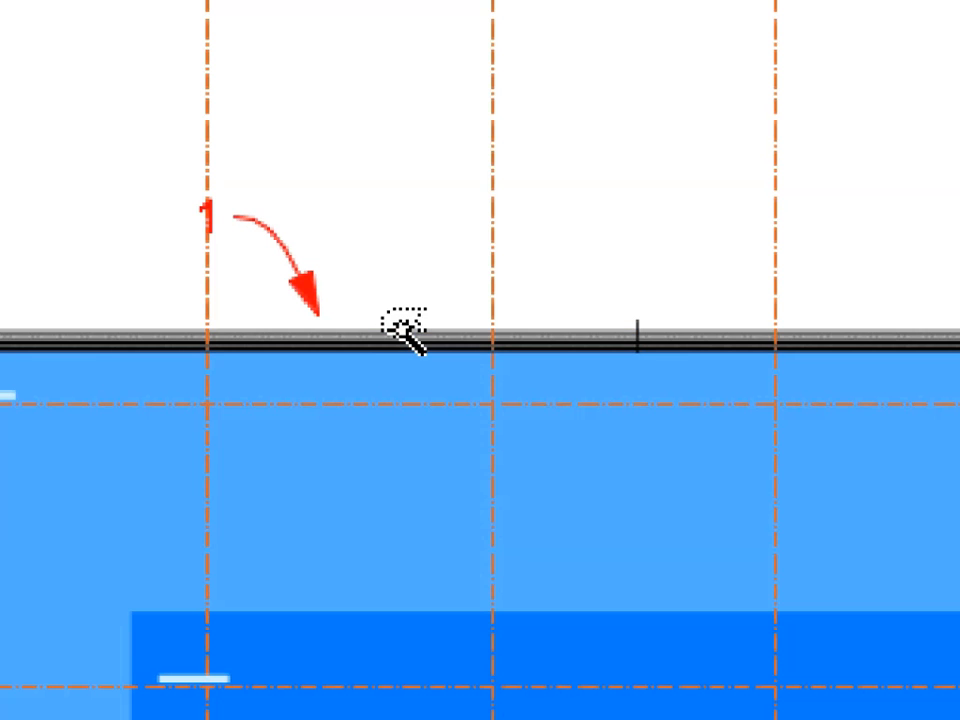
mouse_move(405, 238)
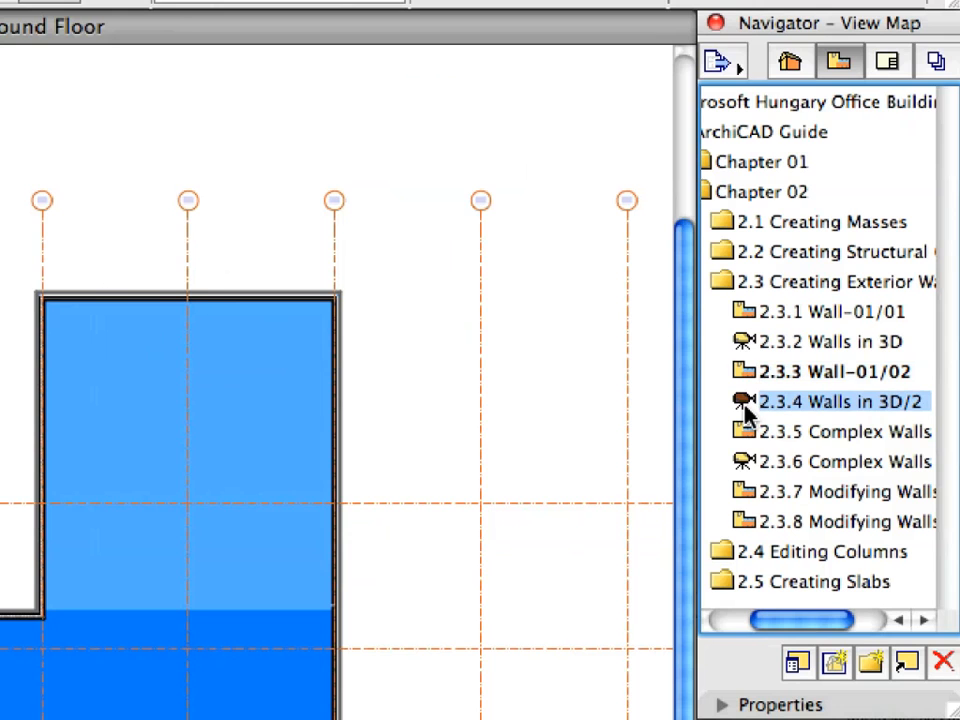
Open the 2.3.4 Walls in 3D/2 view showing all exterior walls
double_click(840, 401)
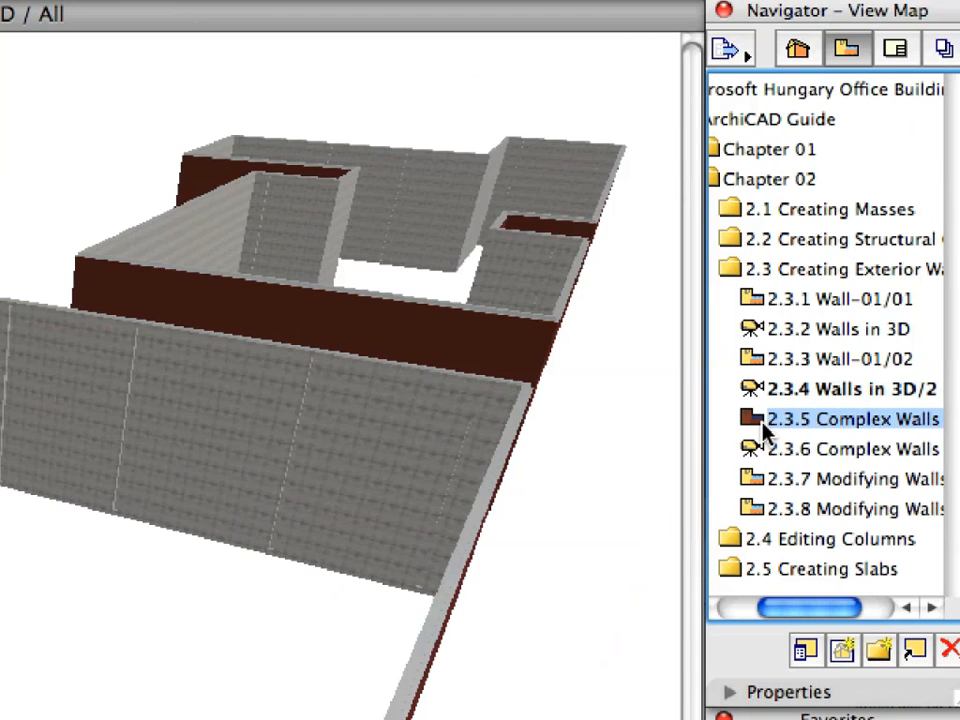
Open the Complex Walls view and marquee the wall step between points 1.1 and 1.2
double_click(840, 419)
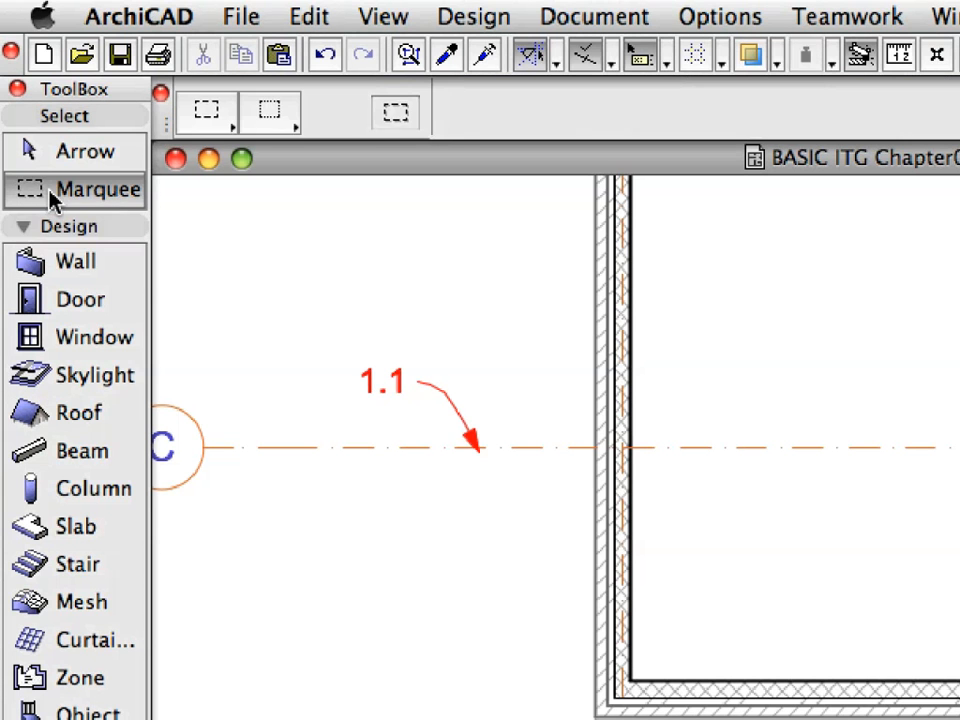
mouse_move(190, 135)
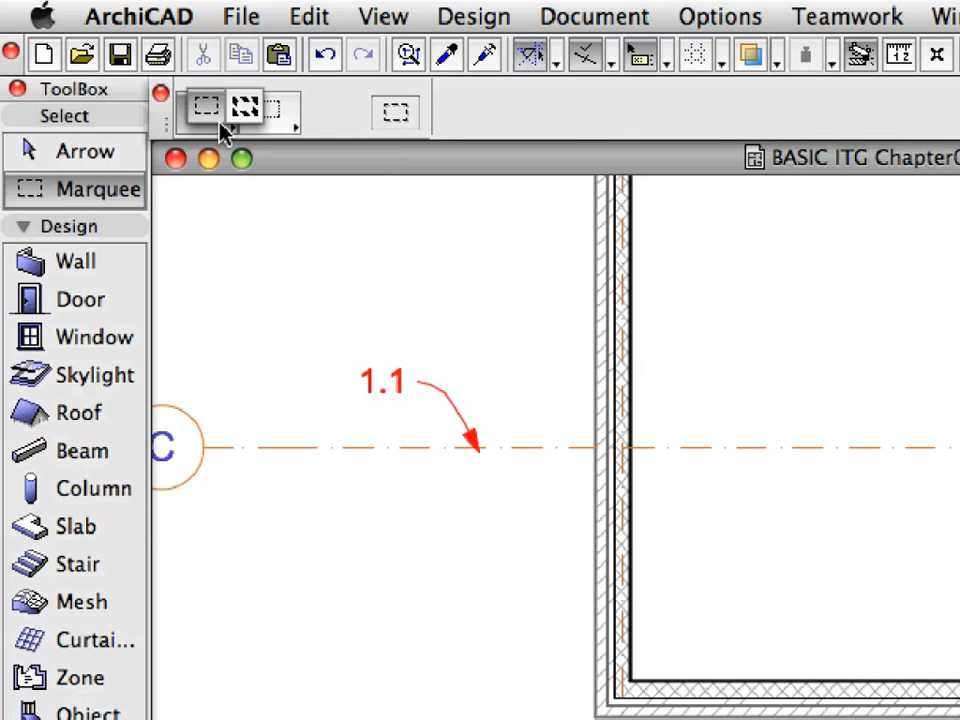
left_click(243, 108)
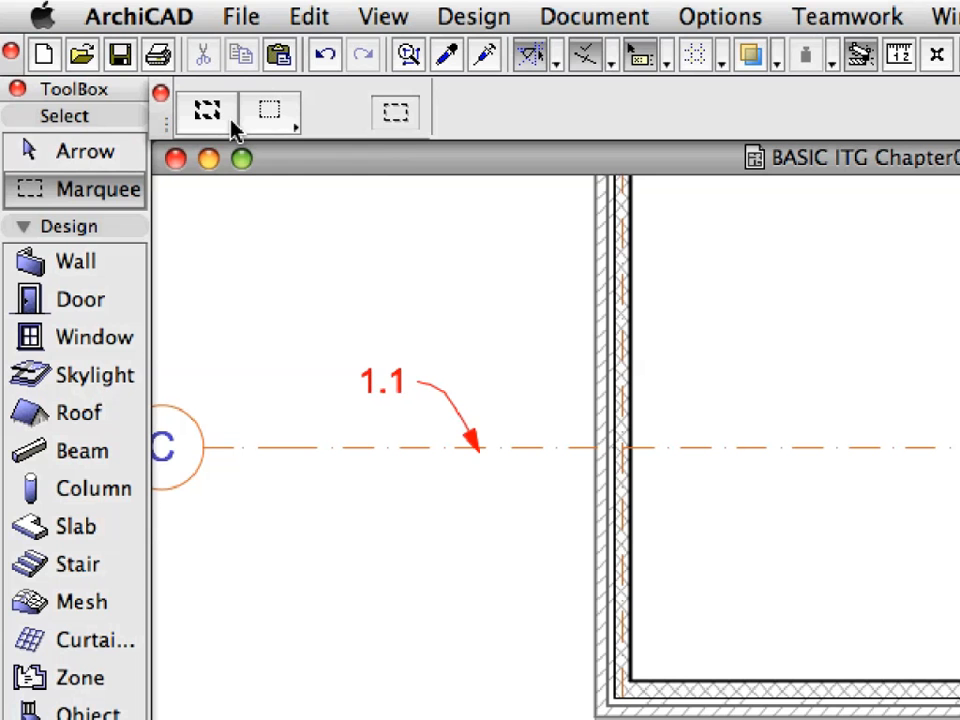
mouse_move(205, 110)
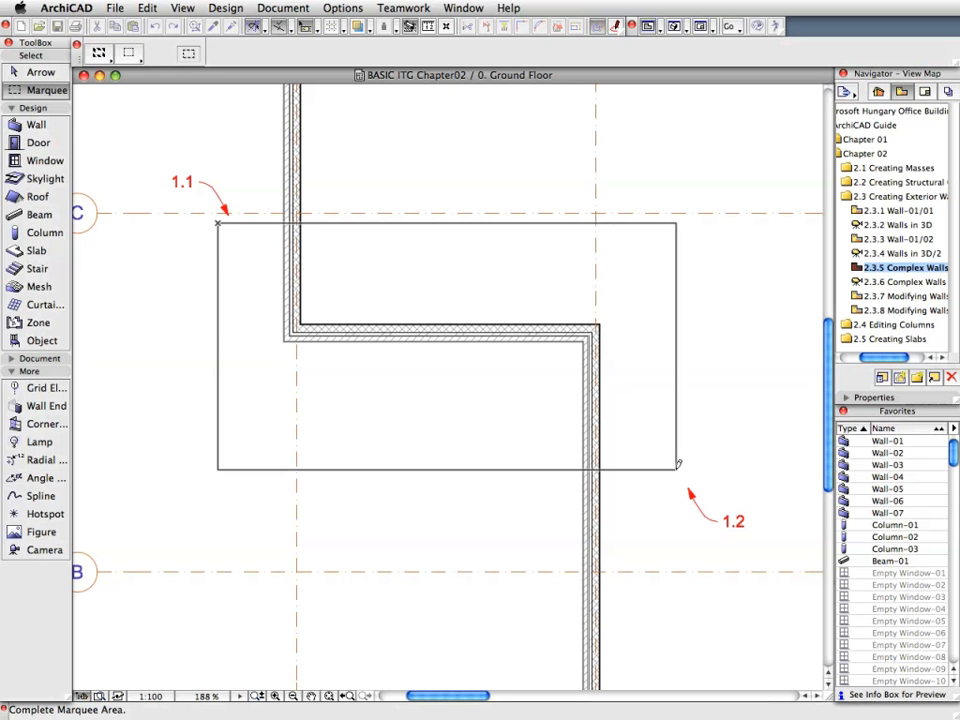
left_click(678, 487)
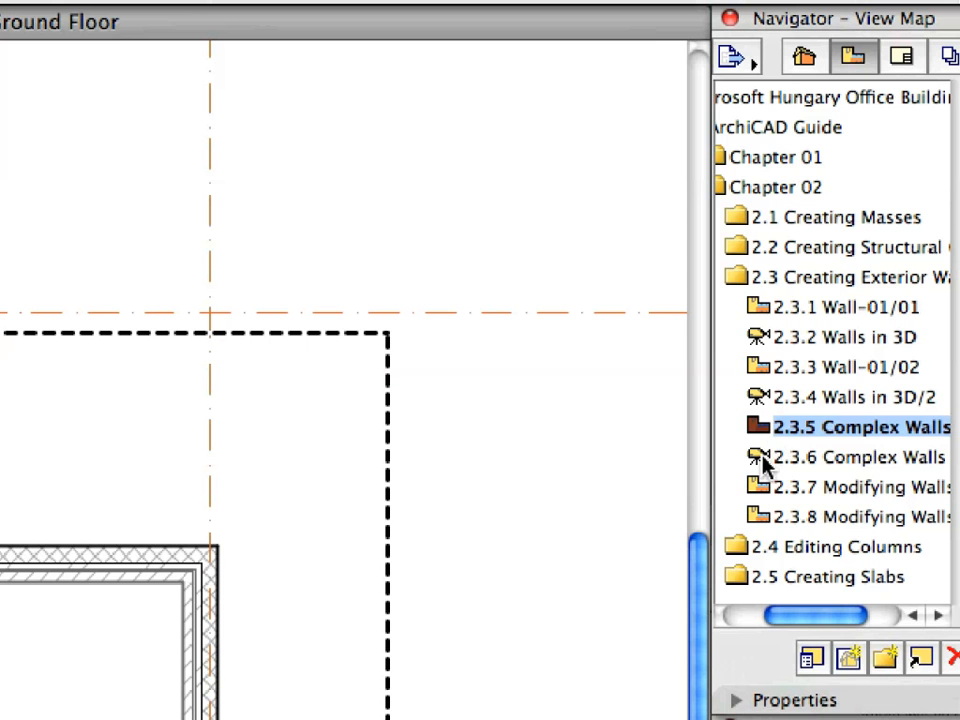
Open the 2.3.6 Complex Walls 3D view limited to the marquee area
left_click(860, 456)
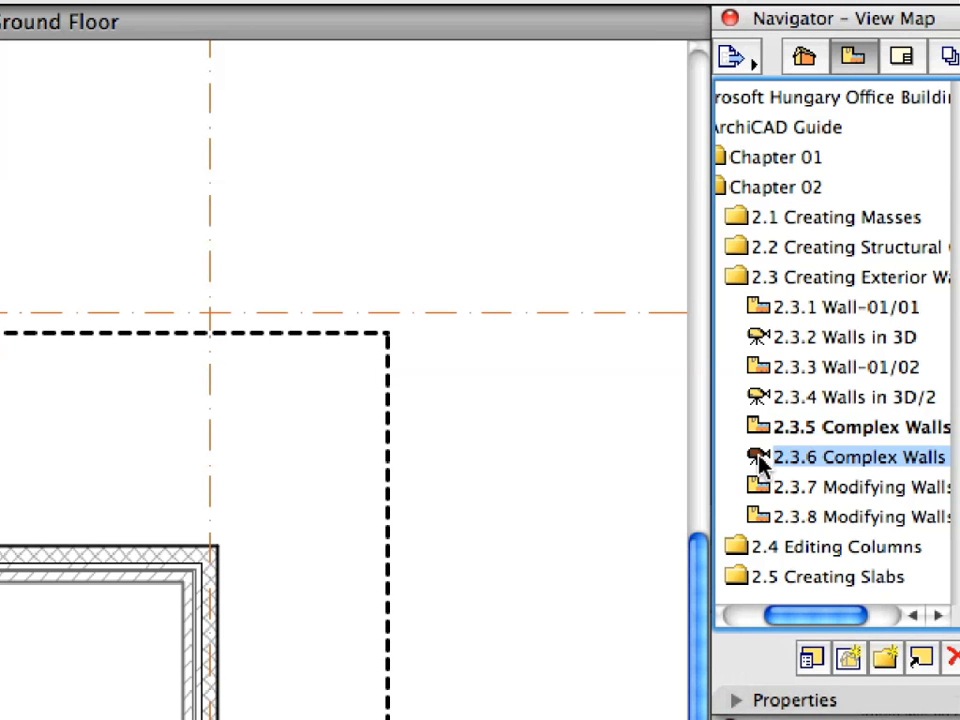
double_click(855, 456)
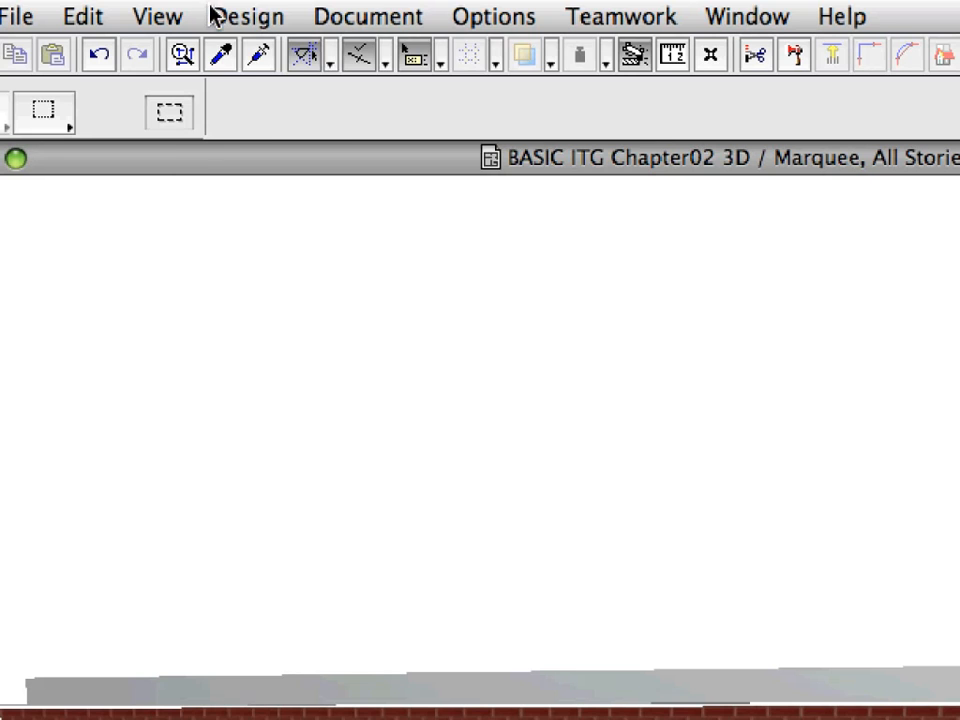
Pick Ex-Conc+Brick veneer in the Profile Manager and open it in the Profile Editor
left_click(247, 17)
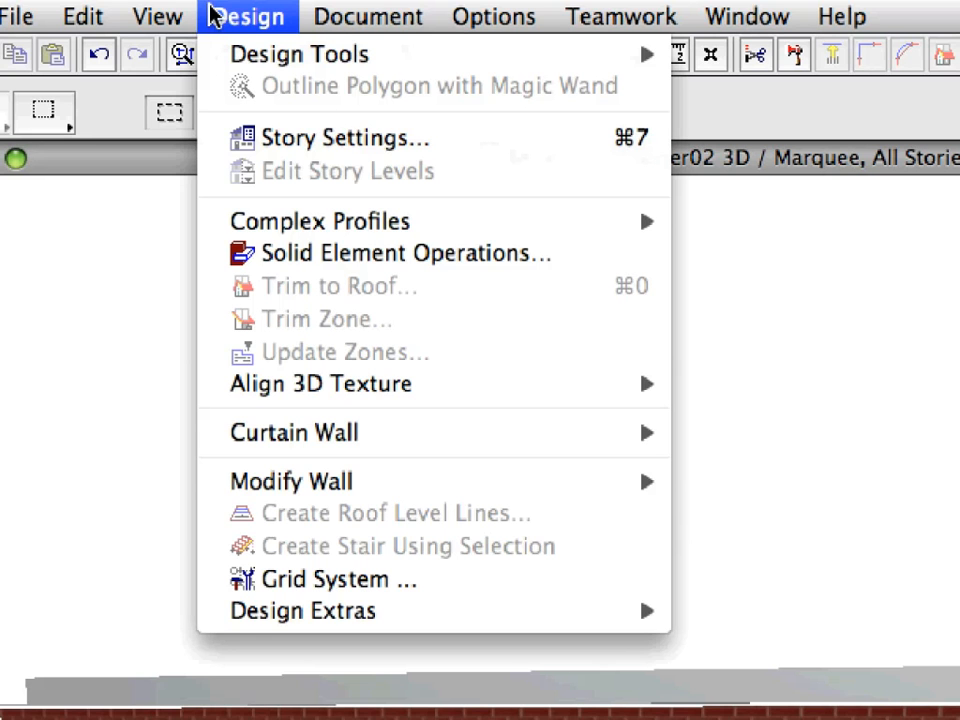
mouse_move(320, 221)
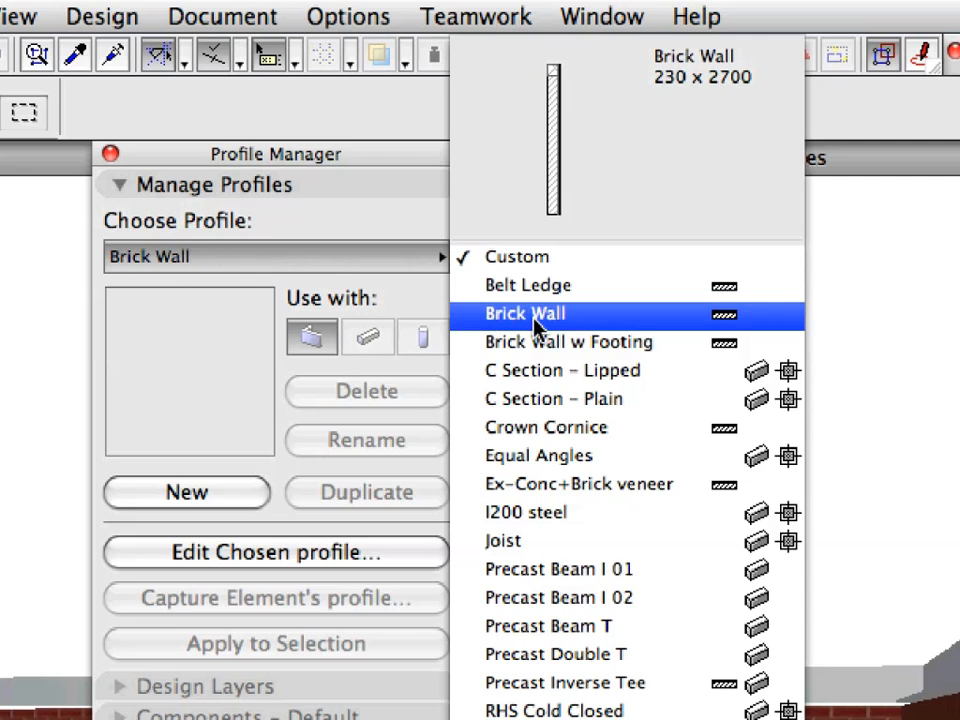
left_click(553, 398)
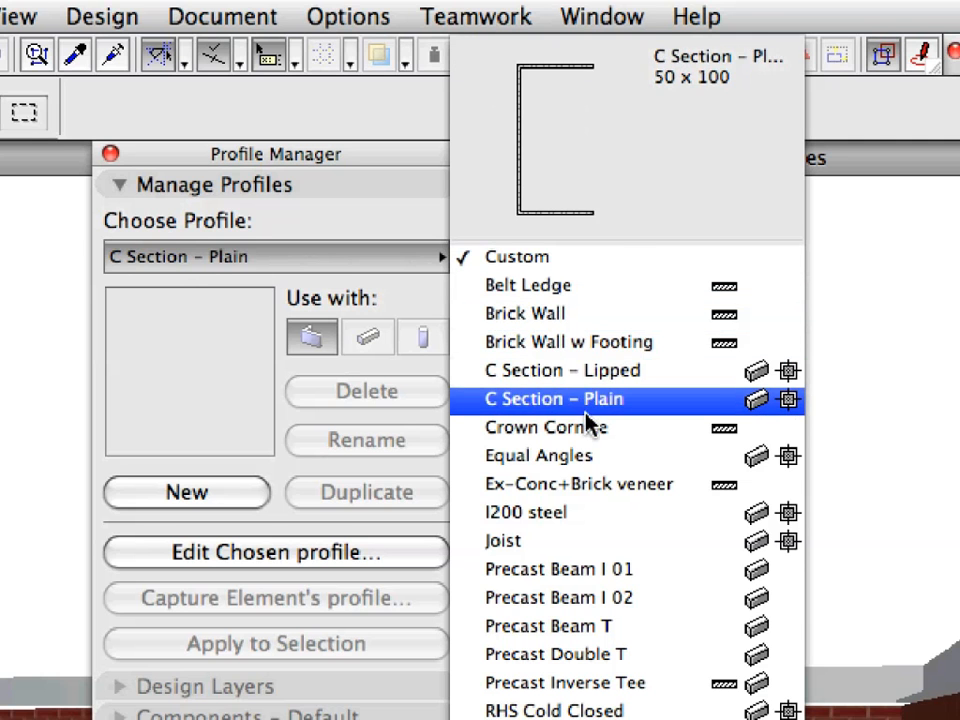
left_click(578, 484)
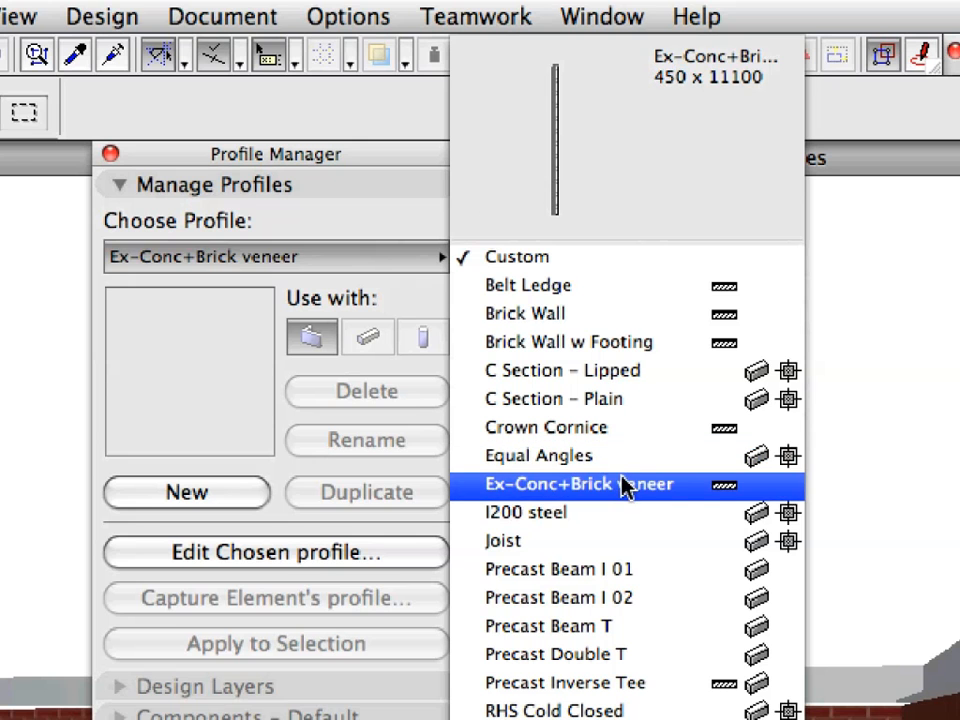
left_click(579, 484)
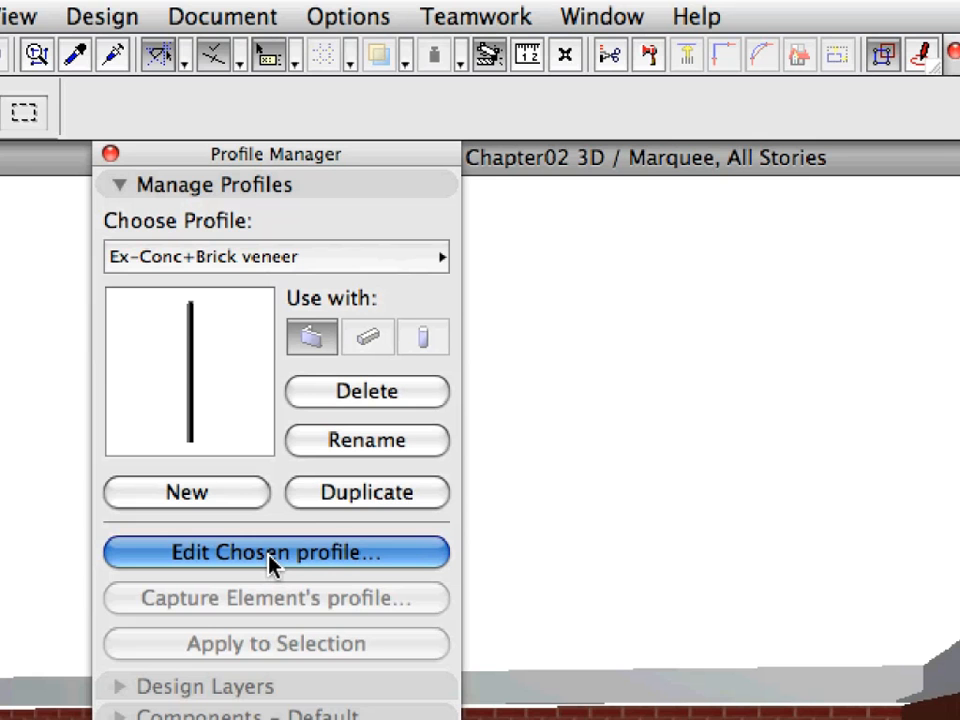
left_click(275, 552)
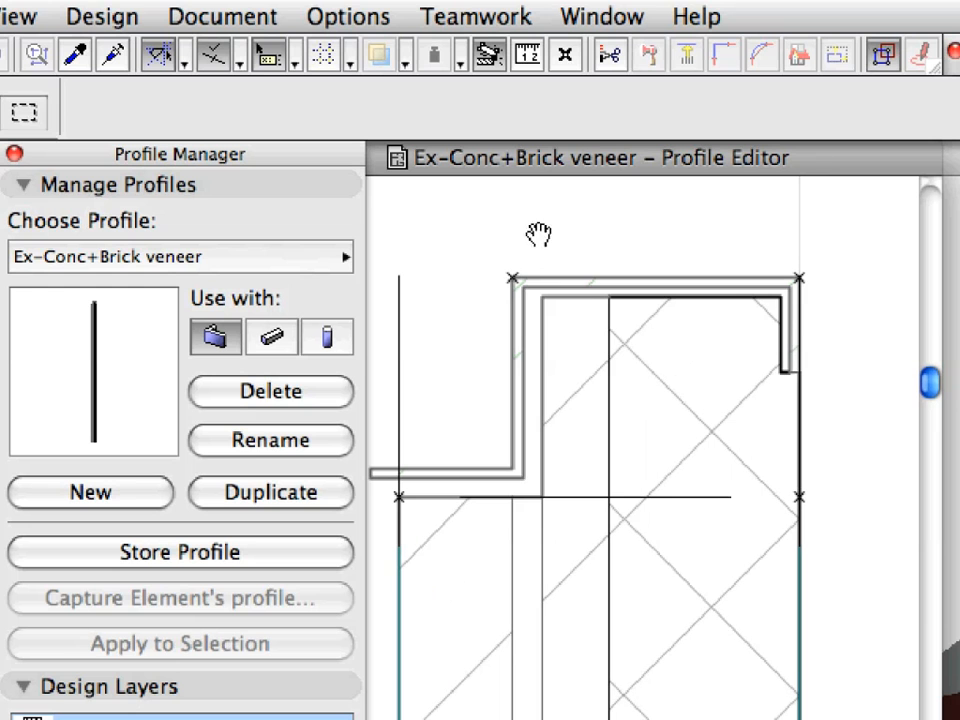
mouse_move(555, 280)
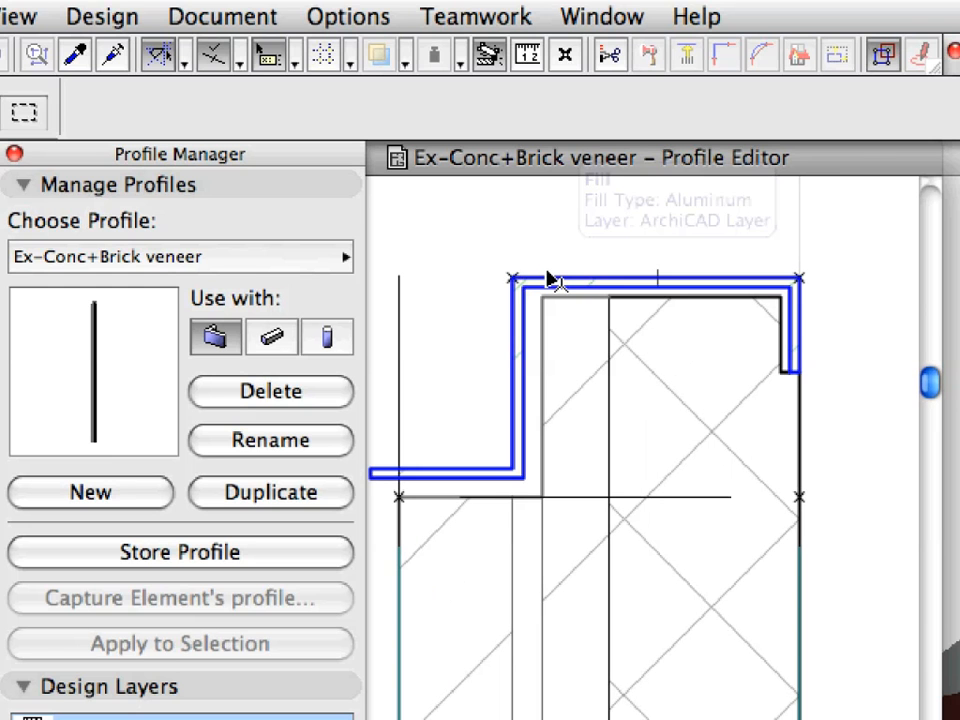
mouse_move(555, 280)
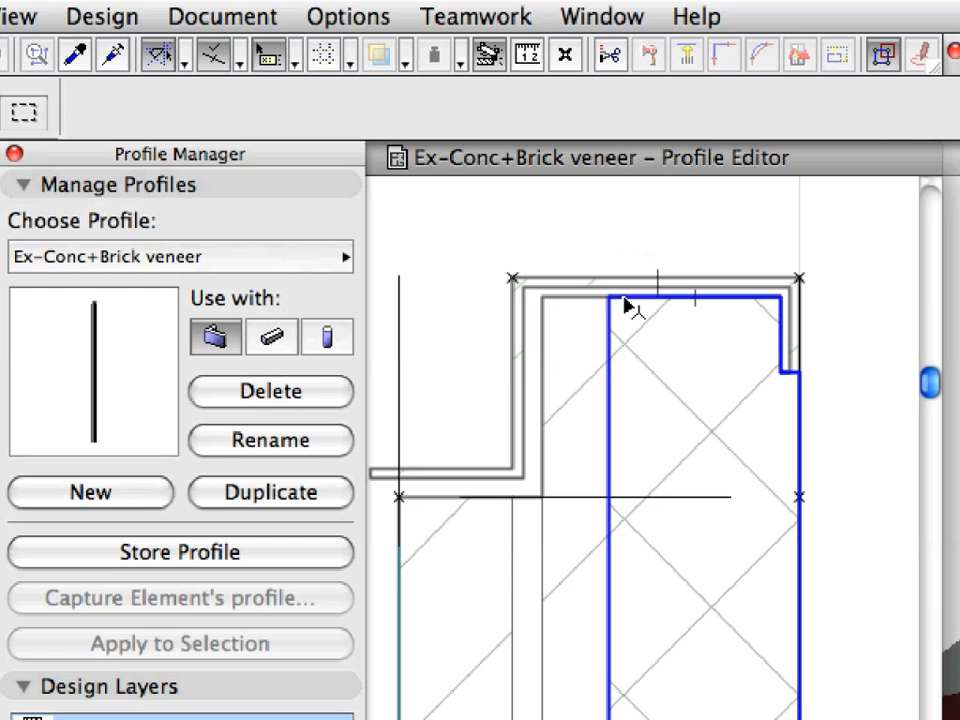
mouse_move(630, 305)
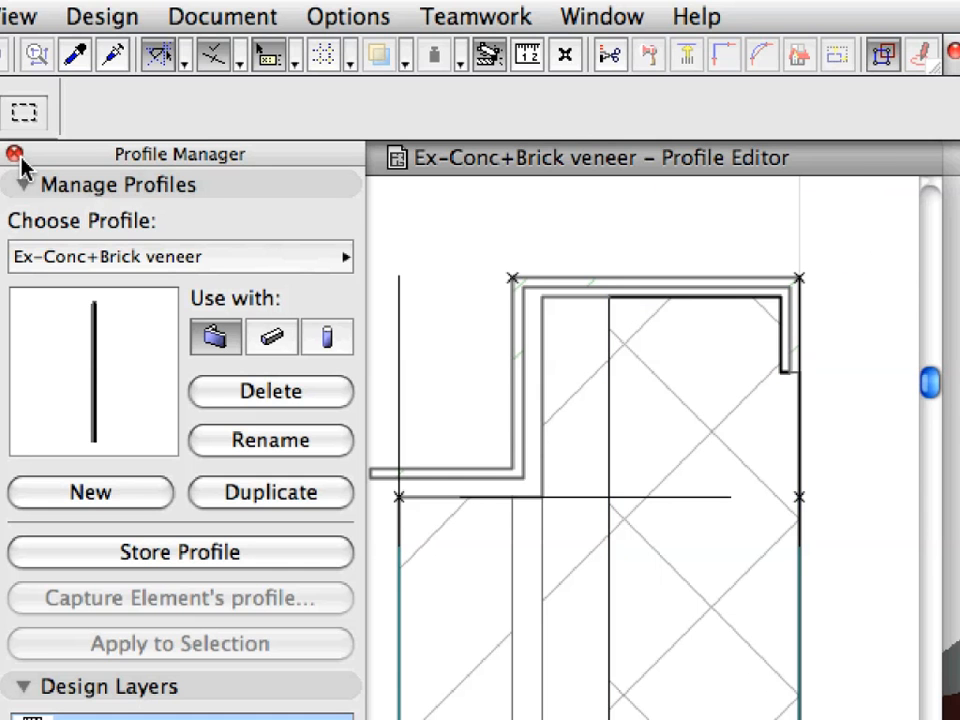
Close the Profile Manager and bring up the marquee removal options
left_click(14, 153)
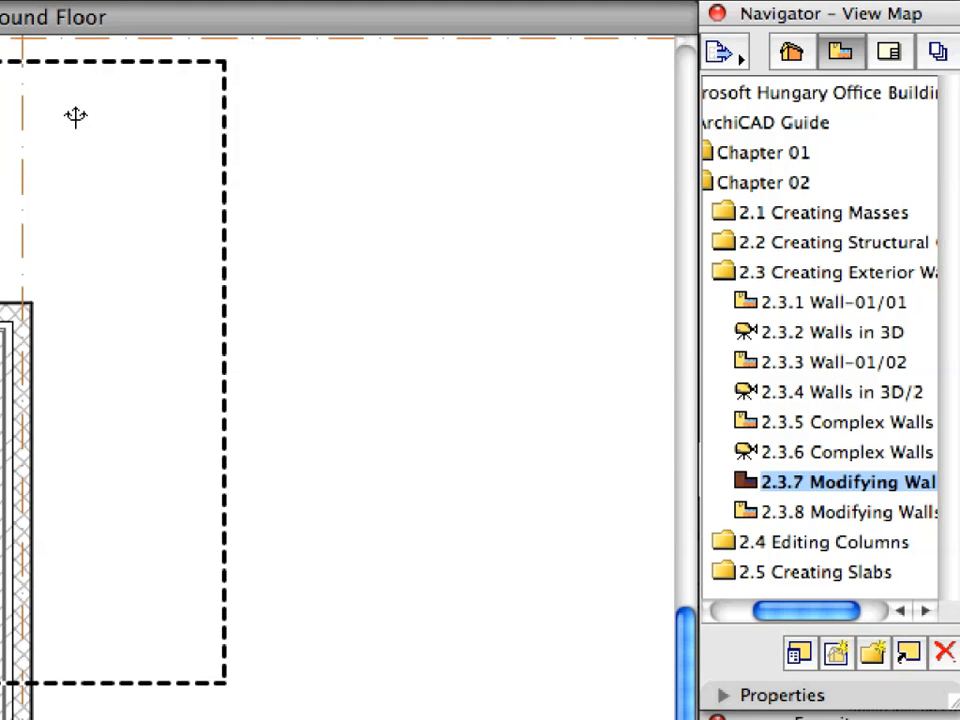
right_click(76, 116)
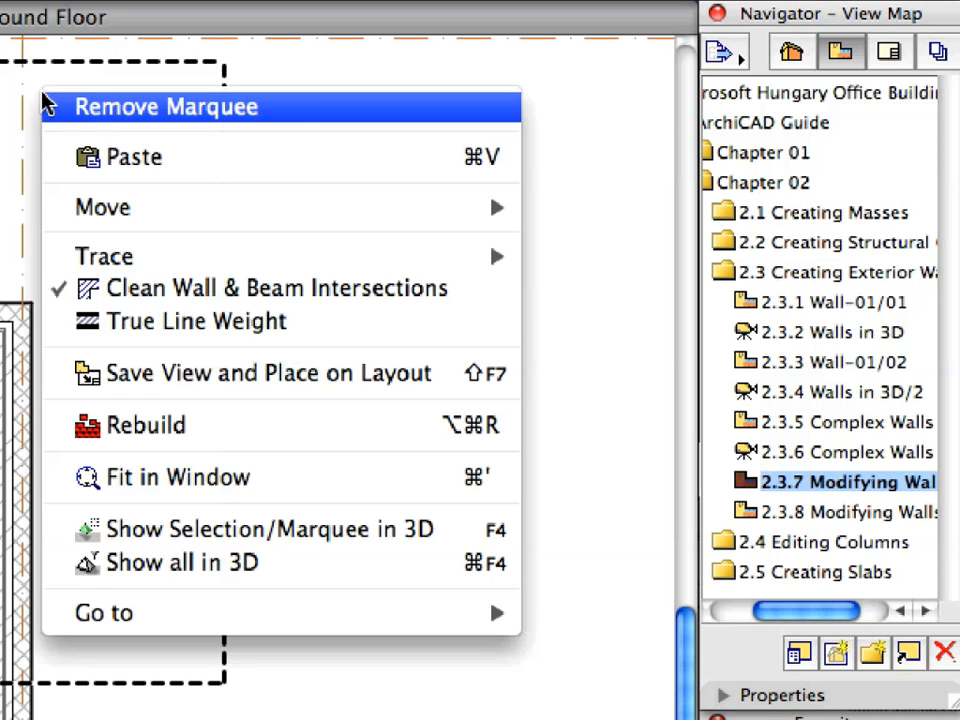
mouse_move(315, 118)
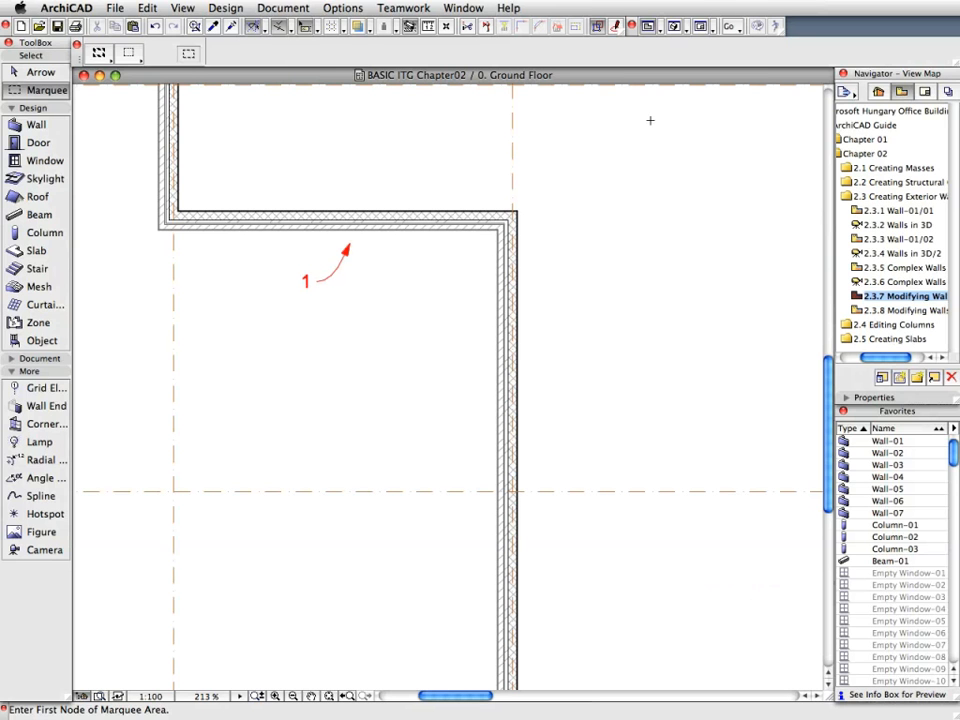
mouse_move(650, 125)
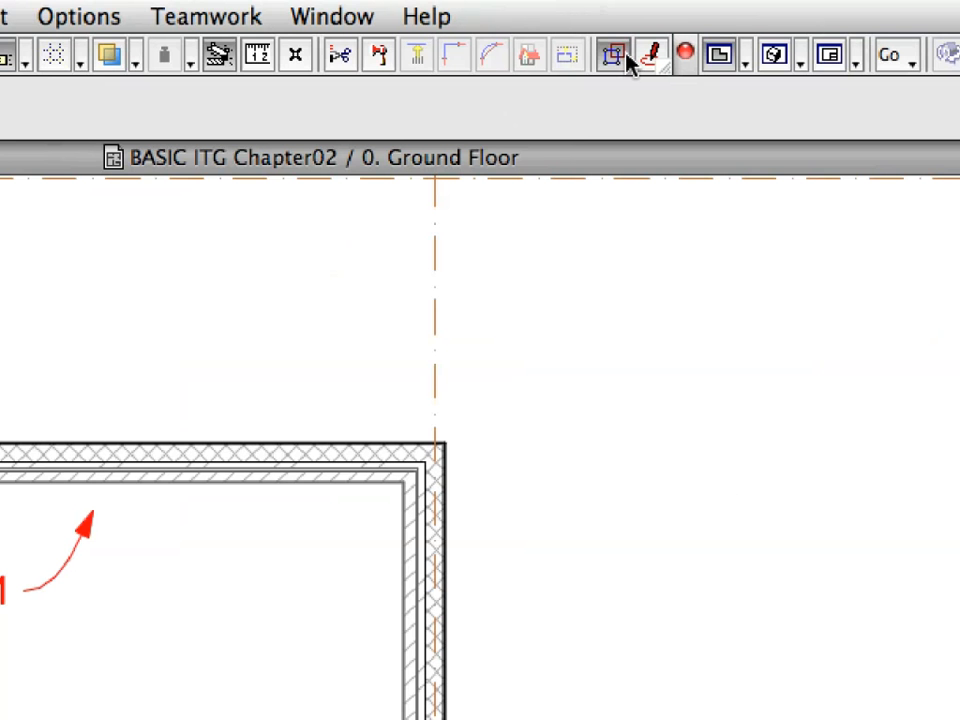
mouse_move(611, 55)
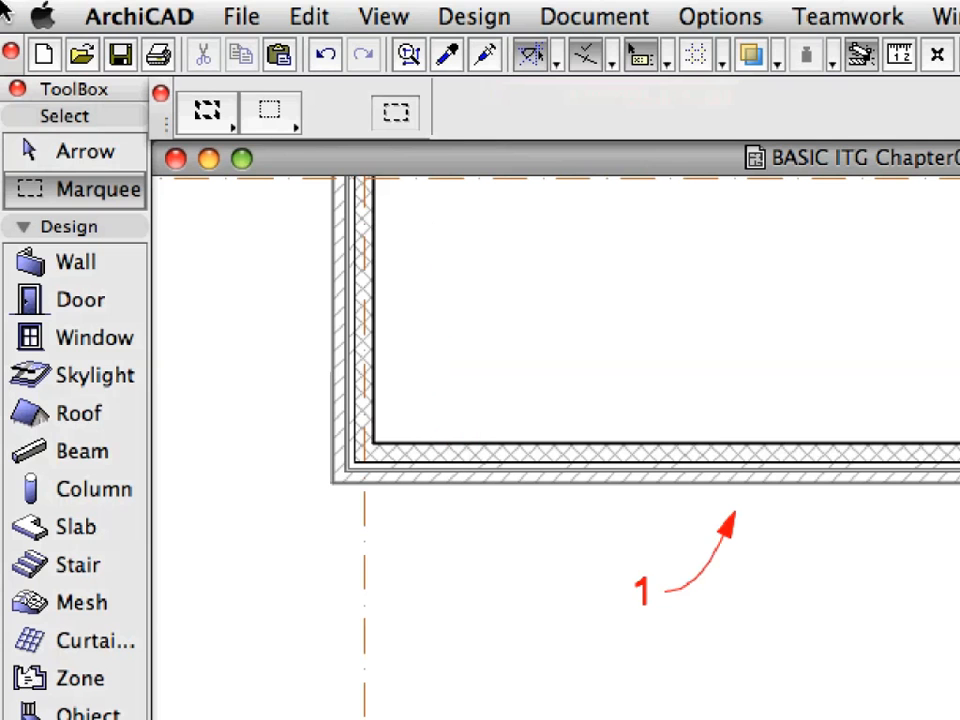
left_click(87, 151)
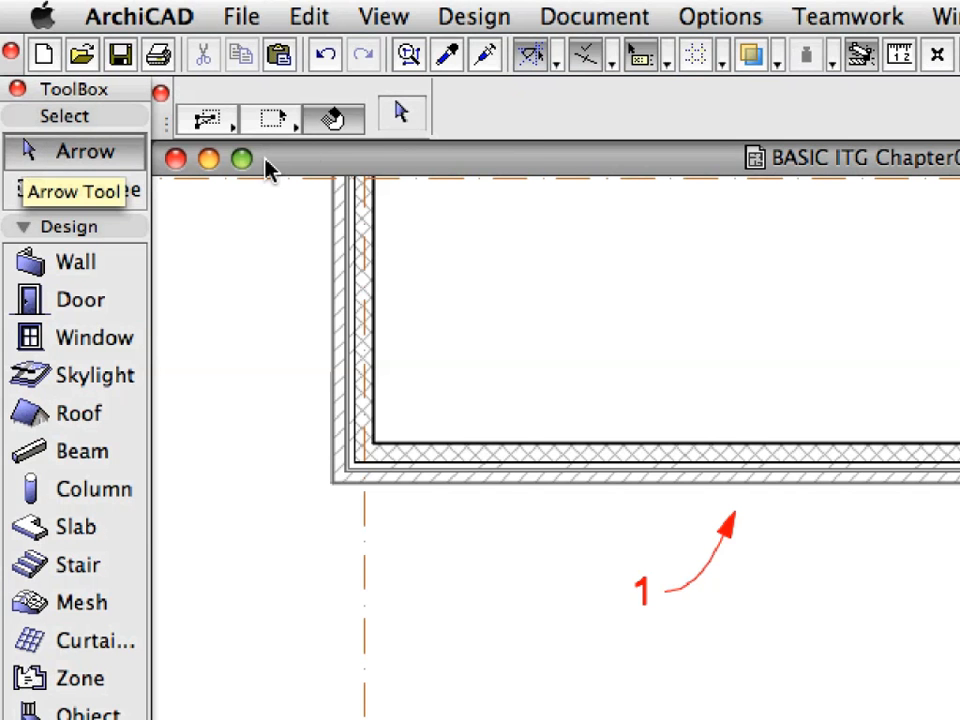
mouse_move(333, 118)
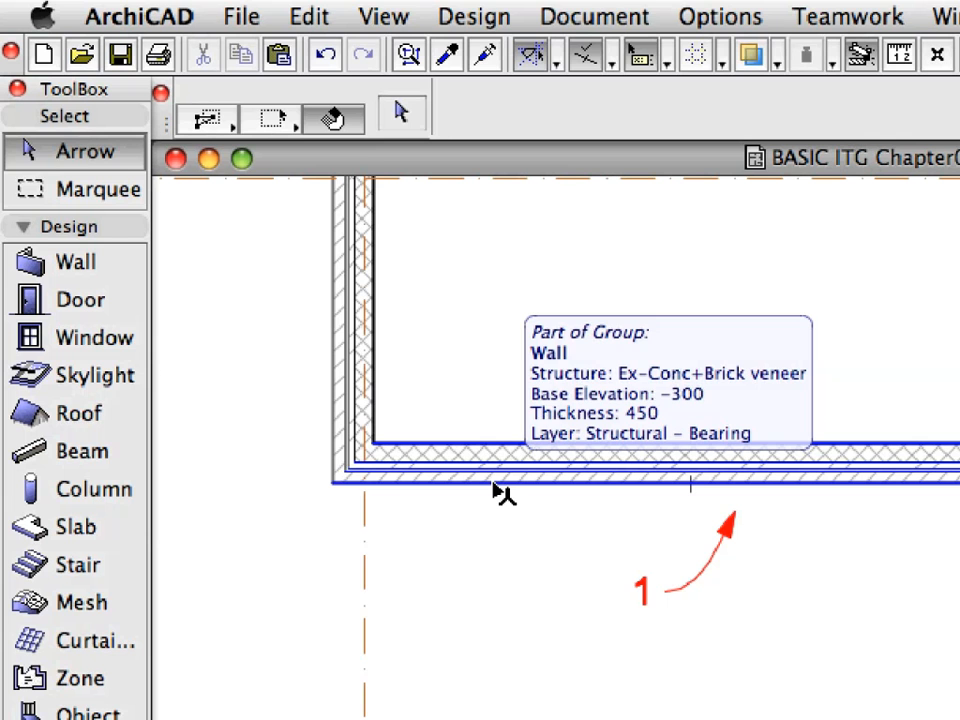
Turn on Walls & Beams Reference Lines in the On-Screen View Options
left_click(383, 17)
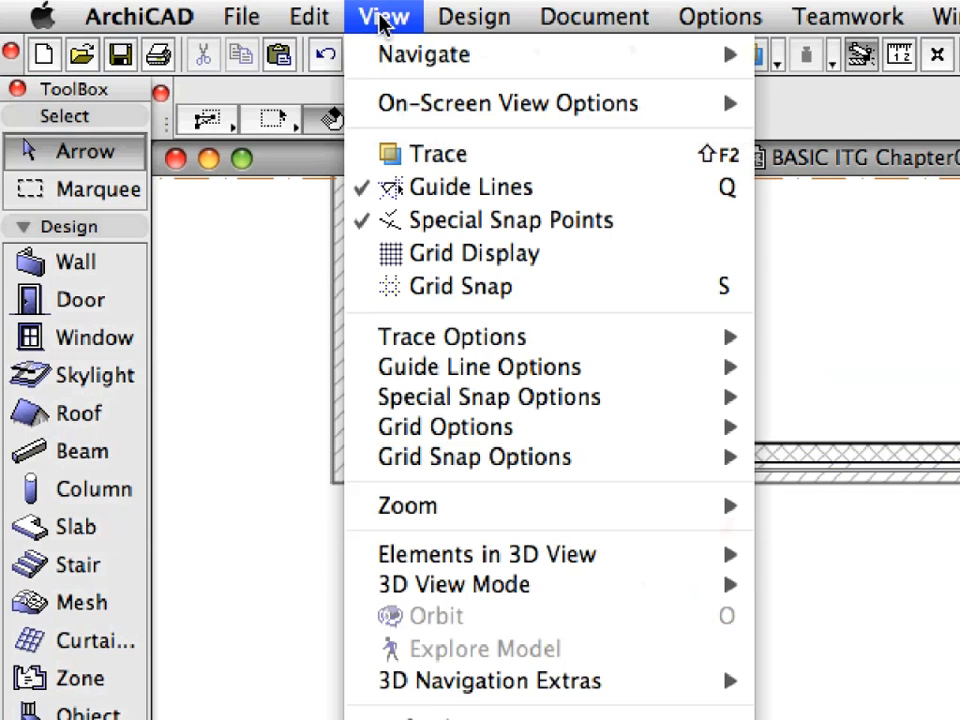
mouse_move(378, 95)
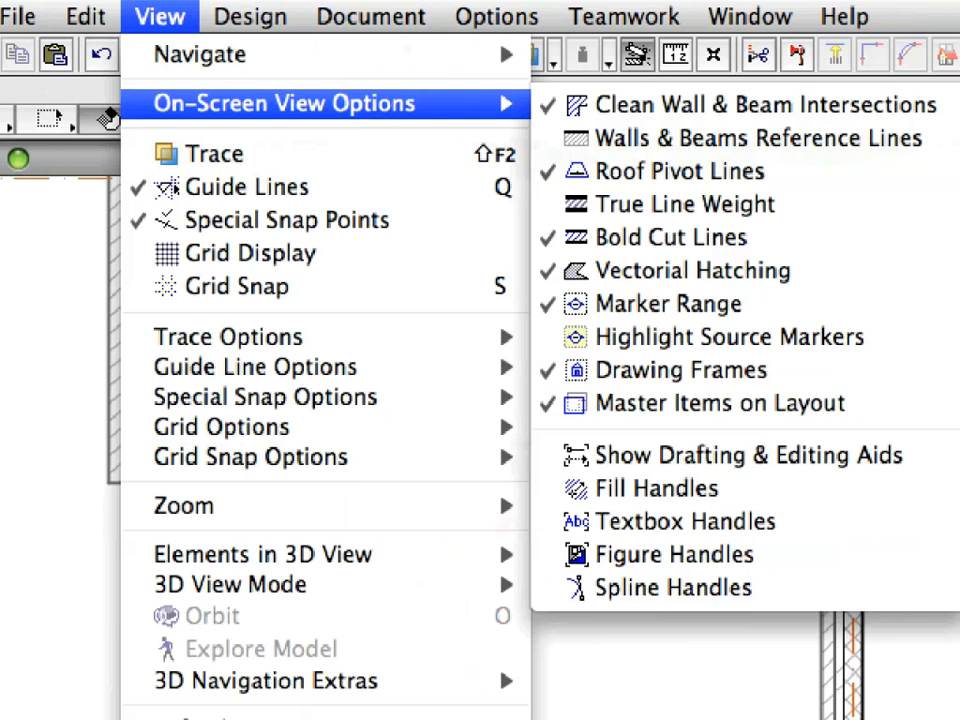
mouse_move(745, 138)
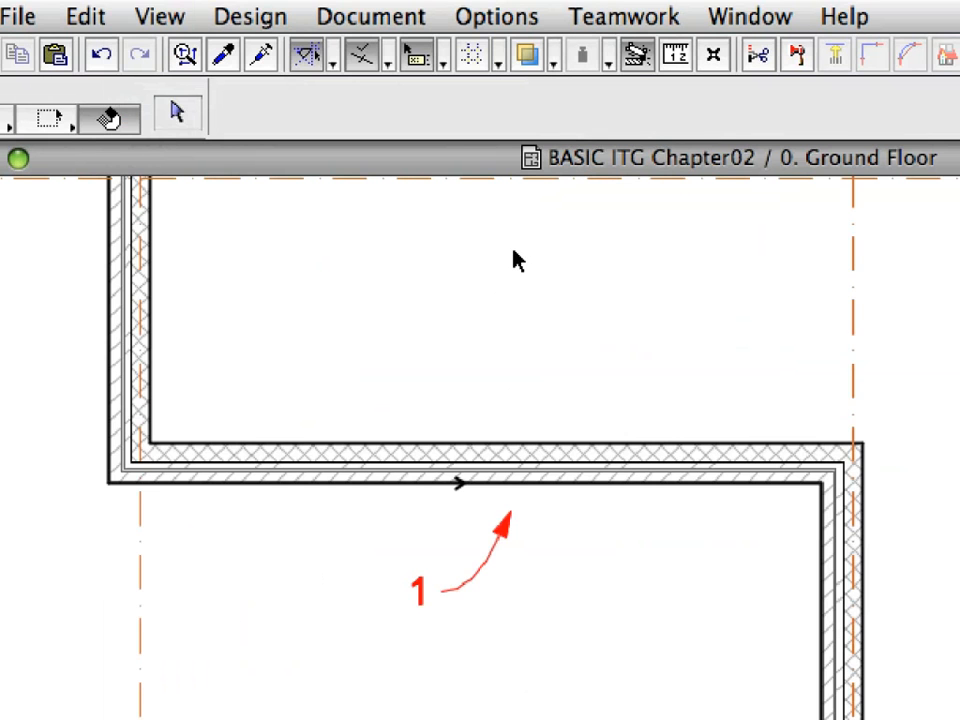
mouse_move(385, 497)
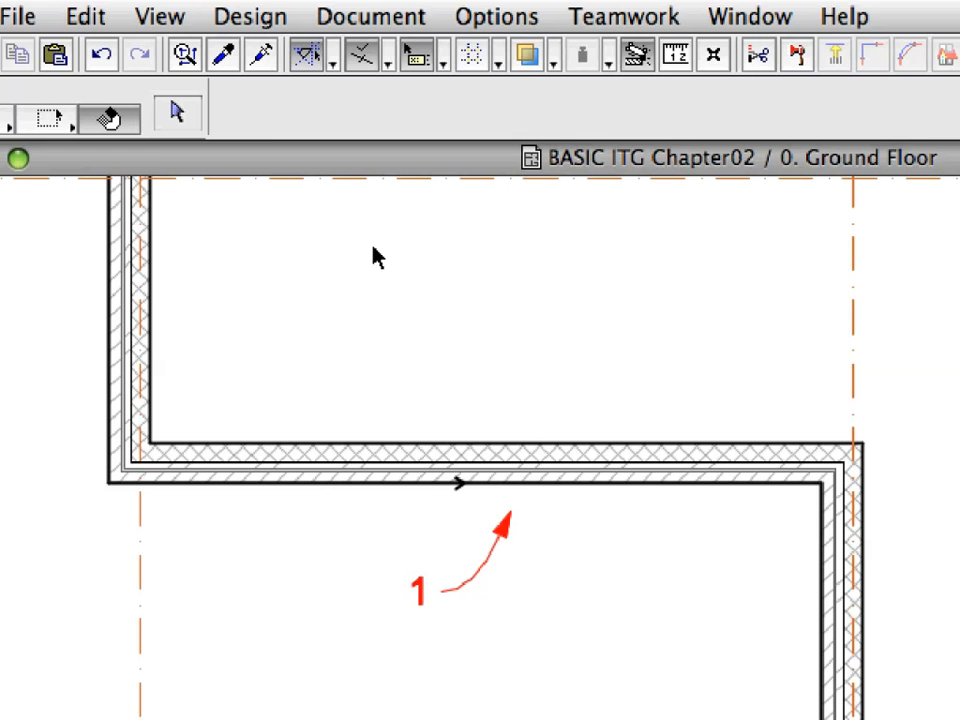
Select the lower exterior wall along the bottom of the room
left_click(159, 16)
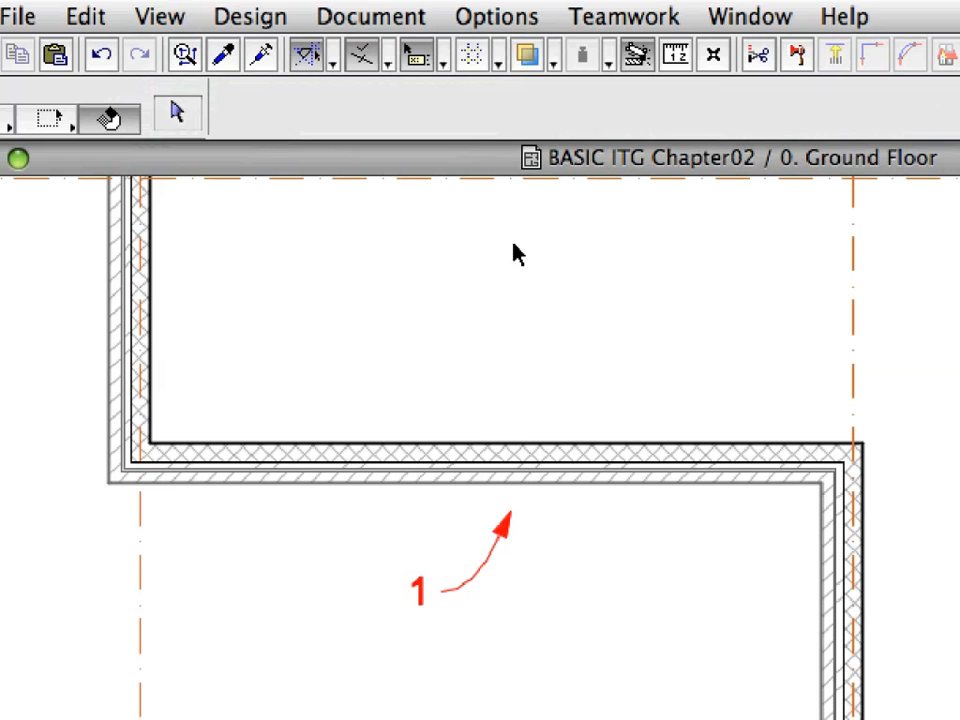
mouse_move(402, 366)
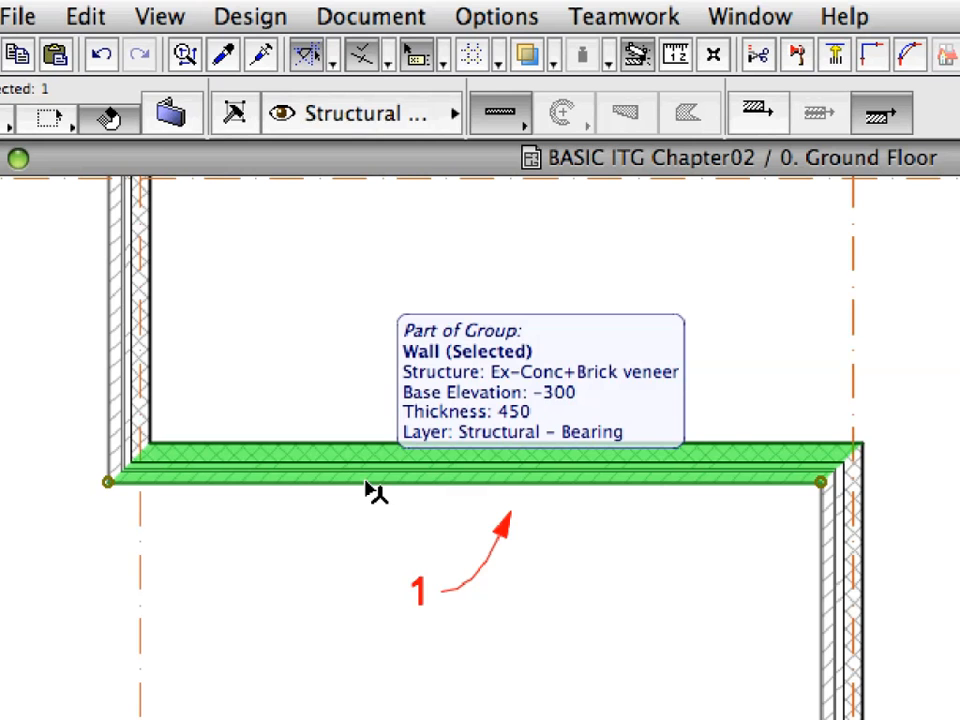
Start the Stretch command on the lower exterior wall from the Edit menu
left_click(84, 16)
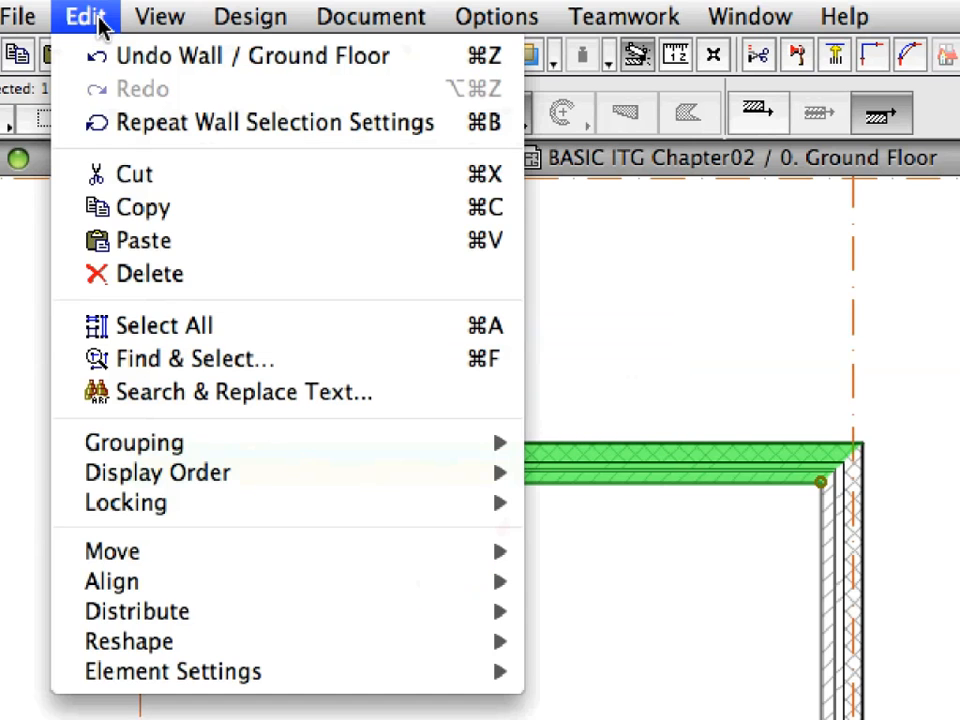
mouse_move(240, 538)
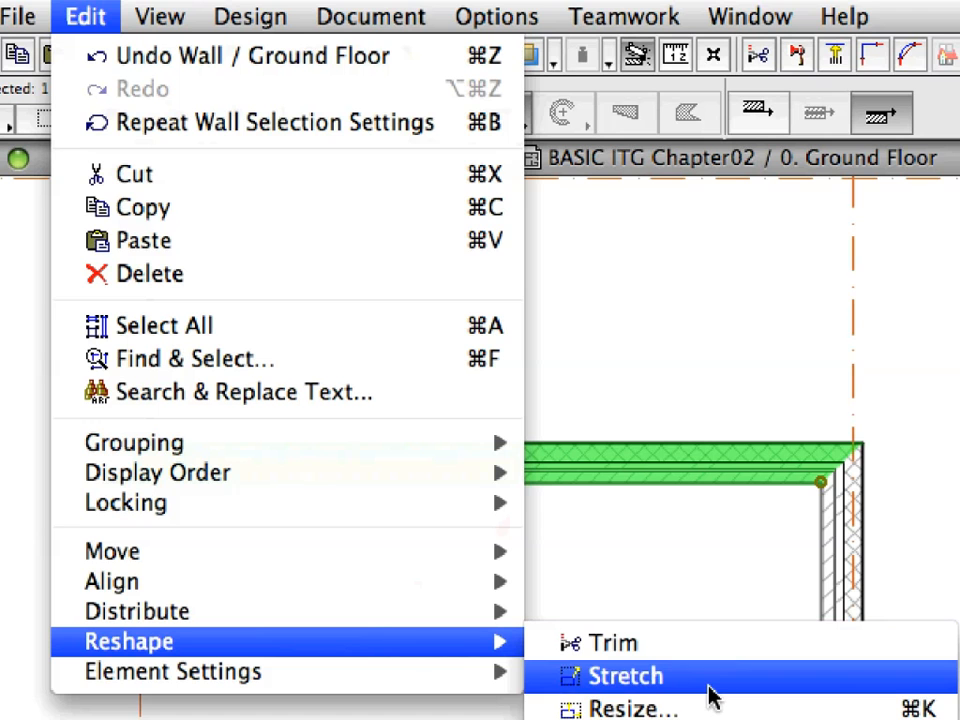
left_click(623, 676)
type("12")
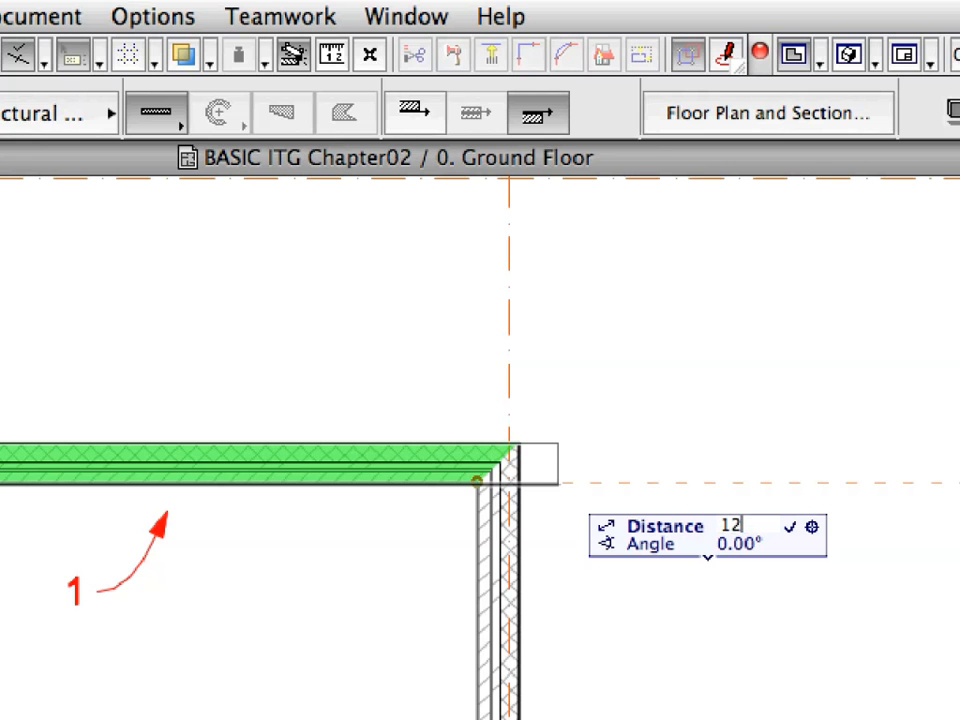
Enter 12770 as the stretch distance to lengthen the lower wall
type("77")
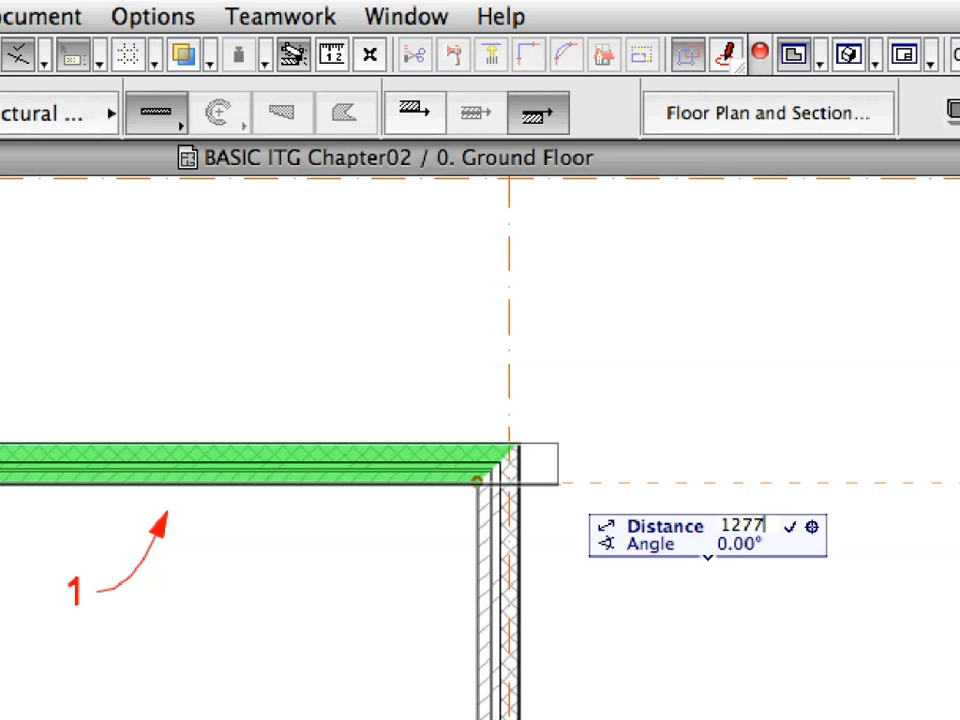
type("0")
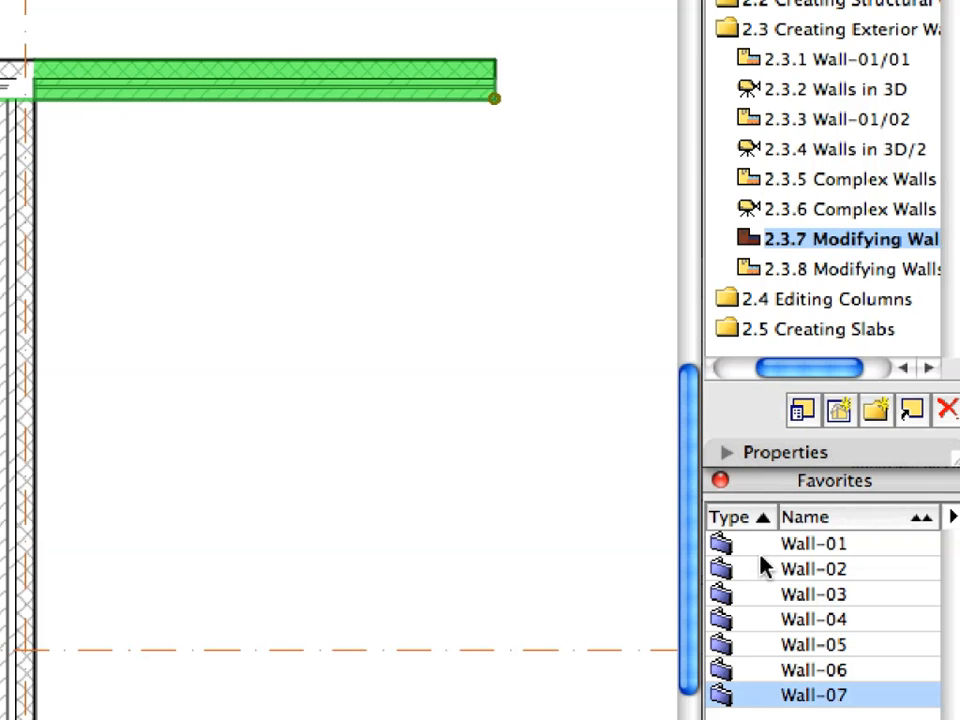
Begin an Option-drag copy of the lengthened lower wall downward
left_click(813, 568)
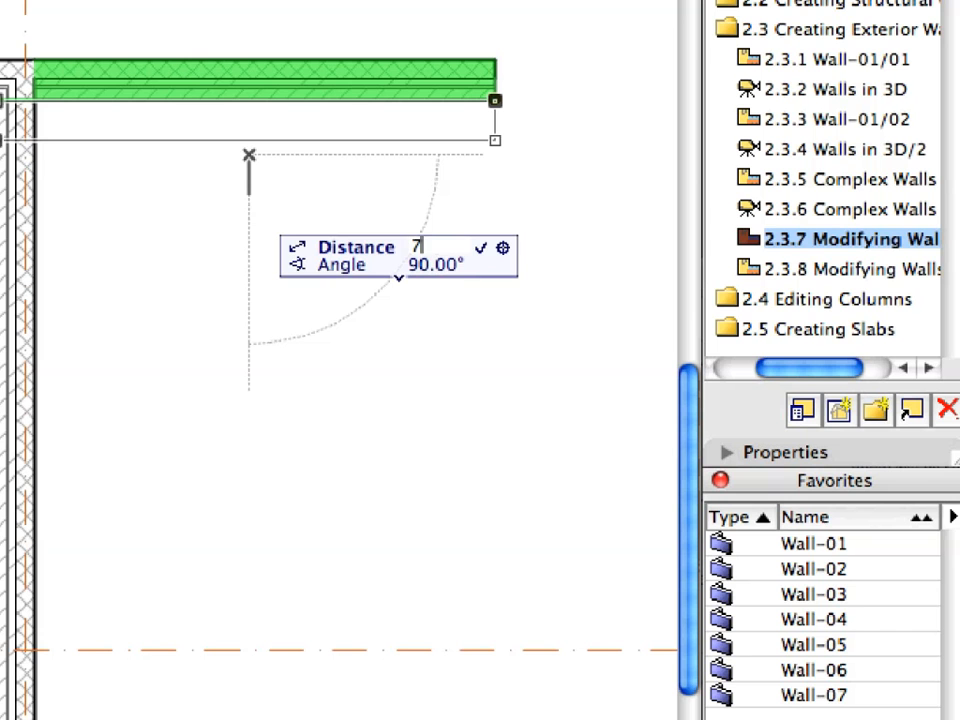
Drop the wall copy 740 below the original at 90°
type("740")
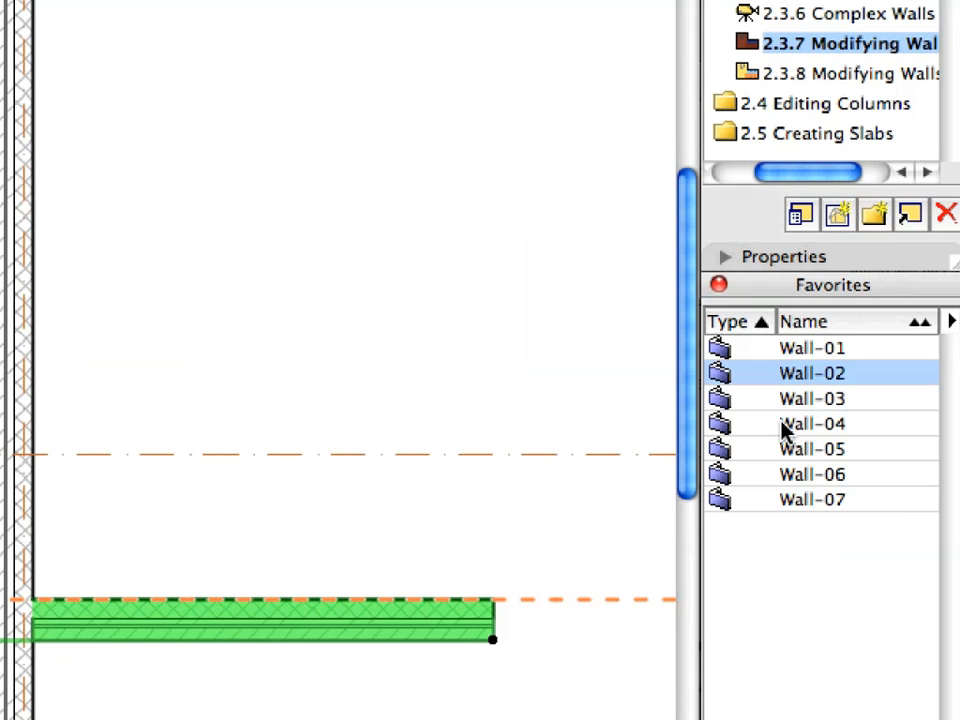
Apply the Wall-02 Favorite preset to the copied wall
left_click(812, 398)
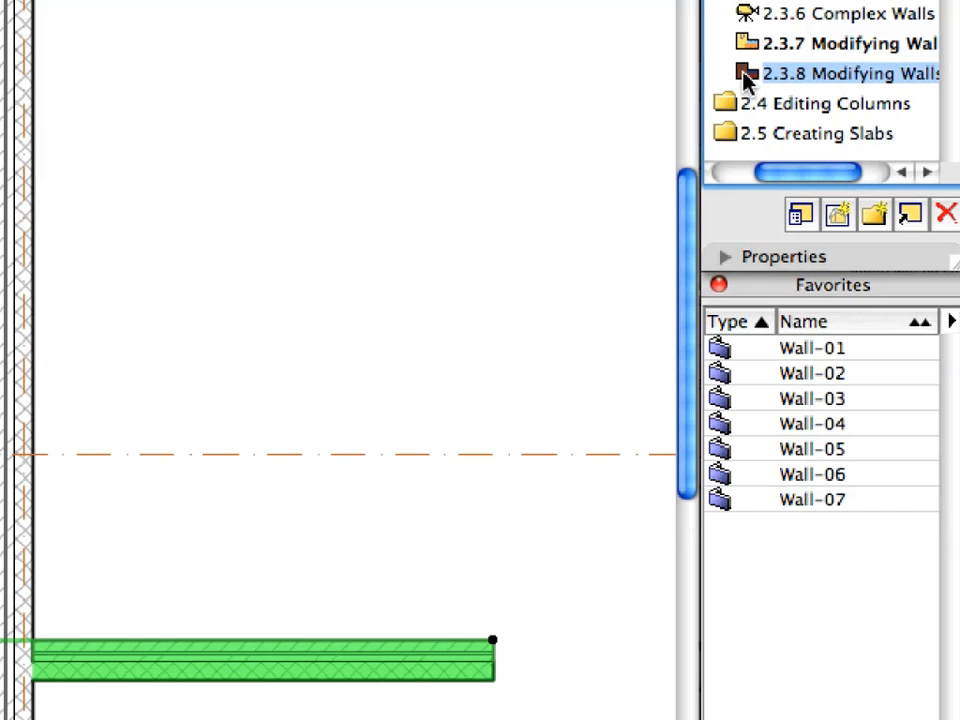
Open the 2.3.8 Modifying Walls saved view showing the exterior wall junction
left_click(850, 73)
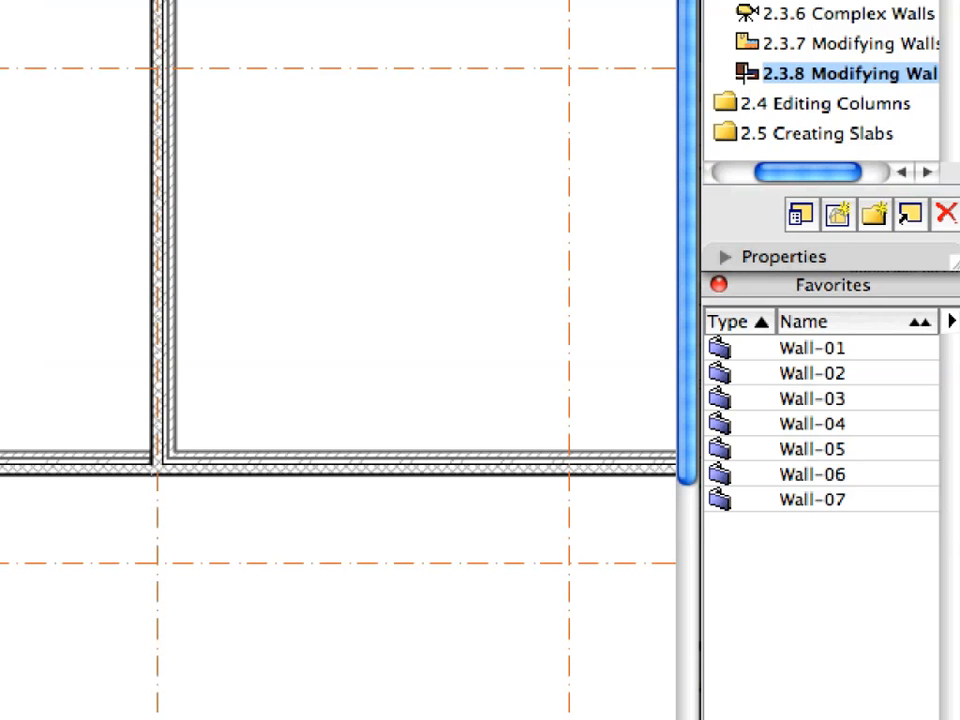